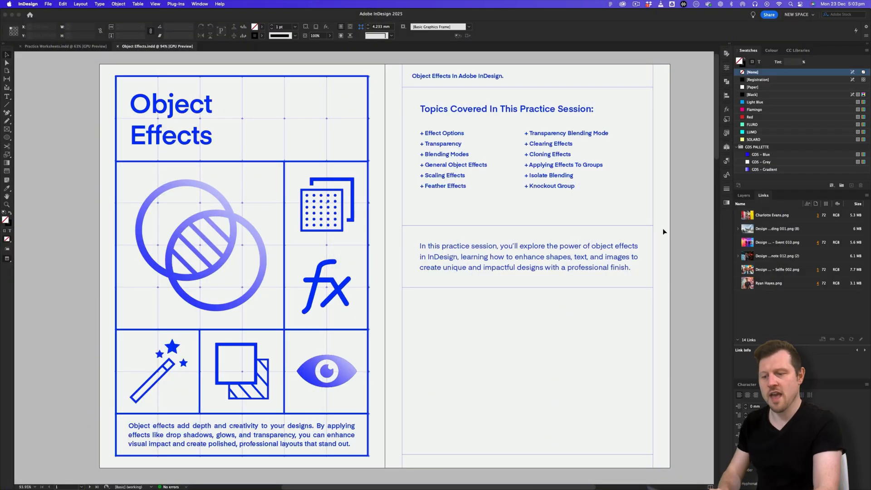
mouse_move(692, 233)
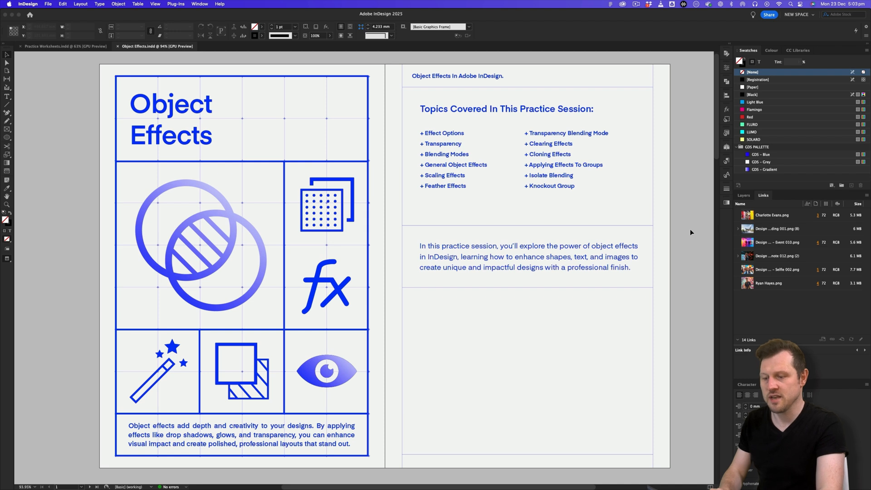
mouse_move(665, 339)
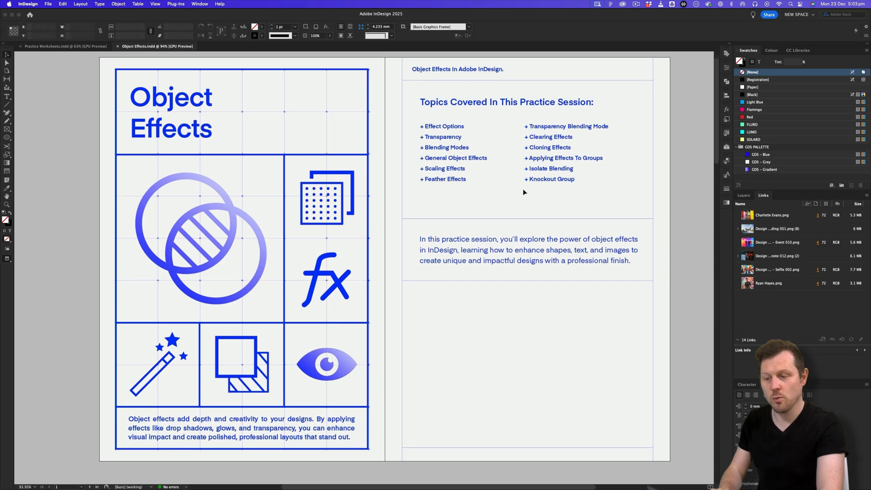
Open Practice Worksheets.indd from the 2 - PRACTICE FILES / 1 - WORKSHEETS folders
scroll("down", 3)
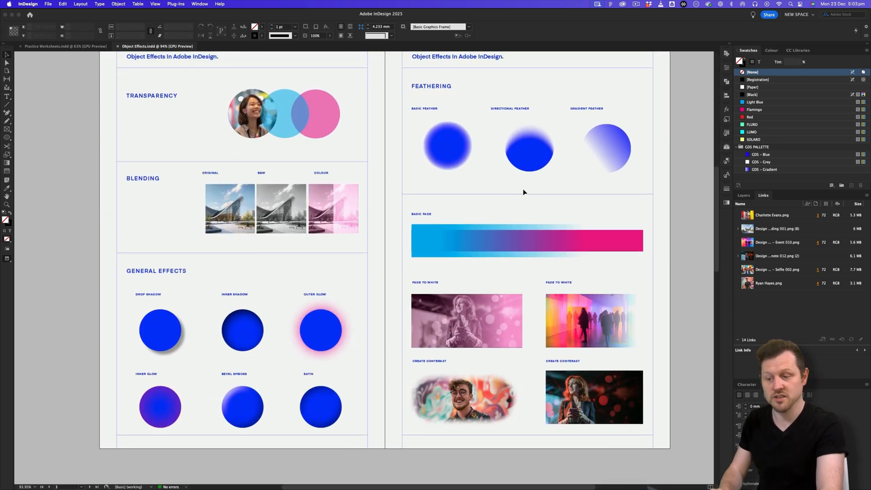
scroll("up", 3)
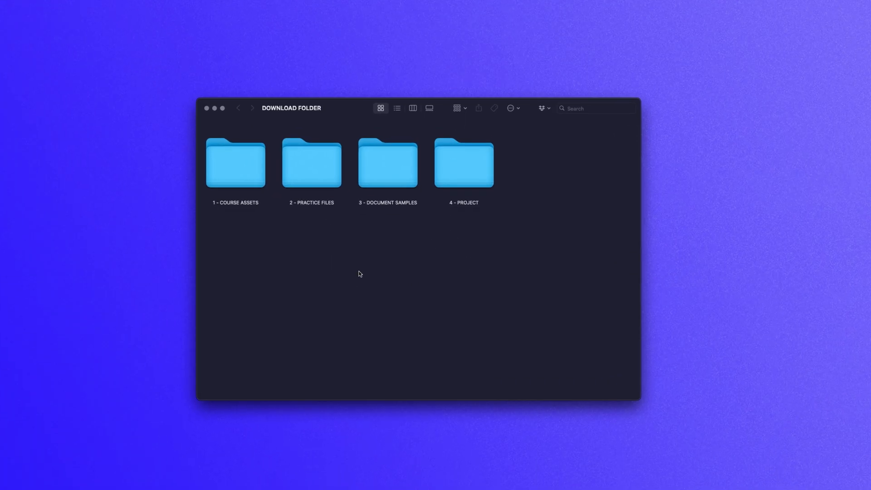
double_click(311, 163)
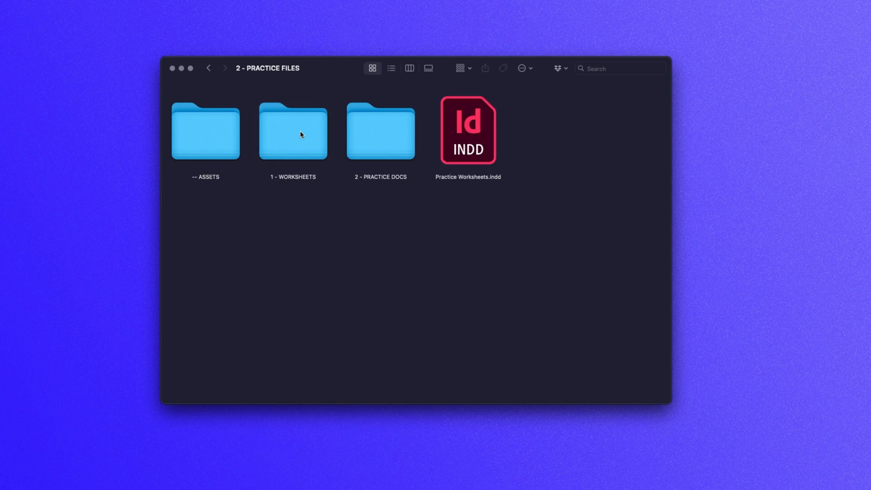
double_click(468, 131)
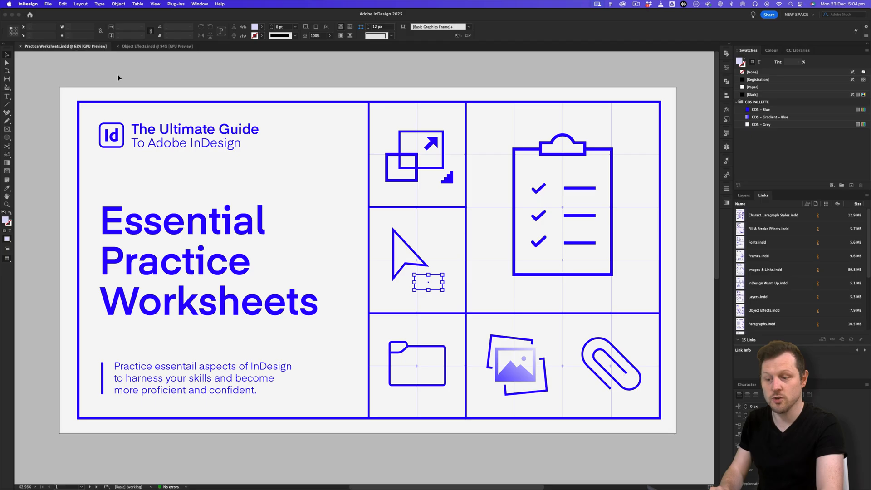
Scroll to the worksheet index and switch to Object Effects.indd via its thumbnail
scroll("down", 3)
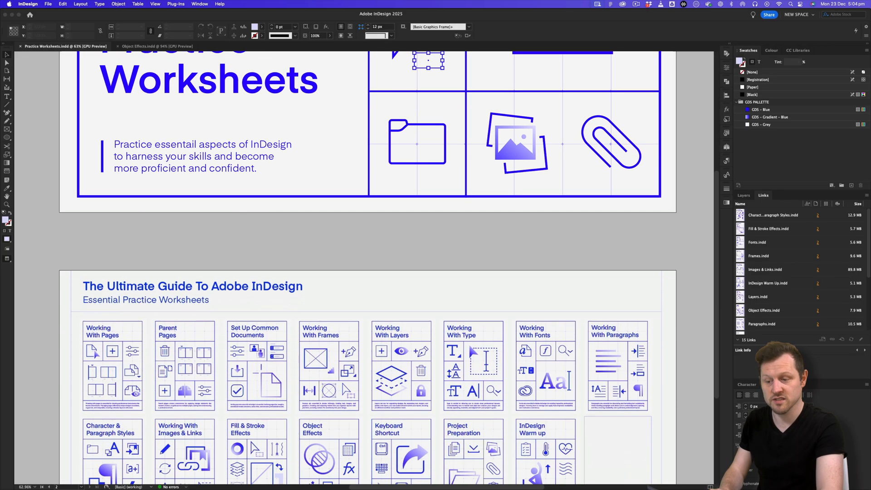
scroll("down", 3)
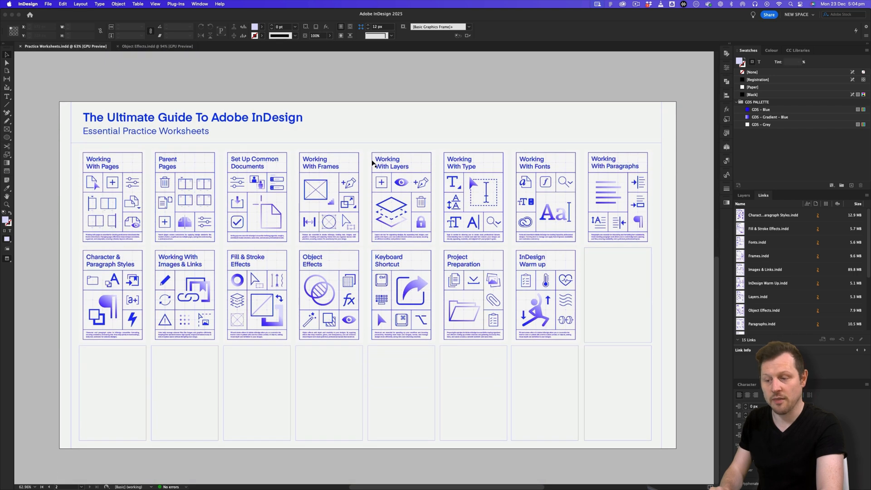
left_click(401, 197)
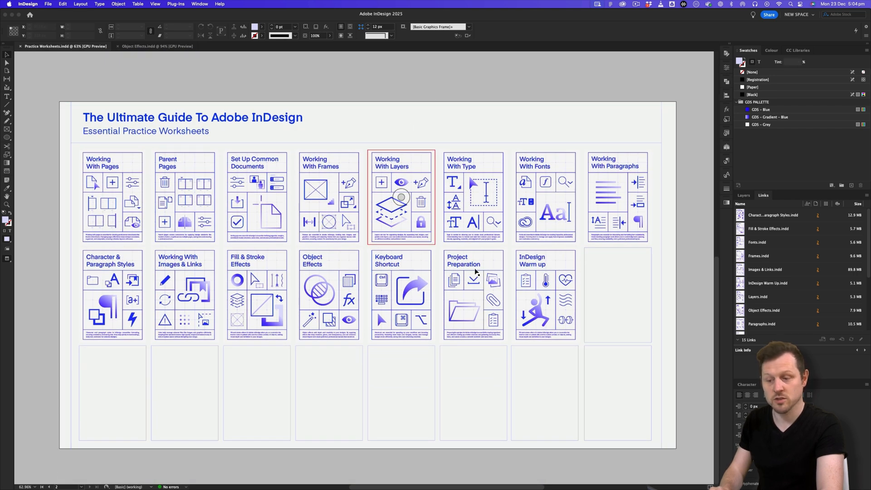
left_click(328, 294)
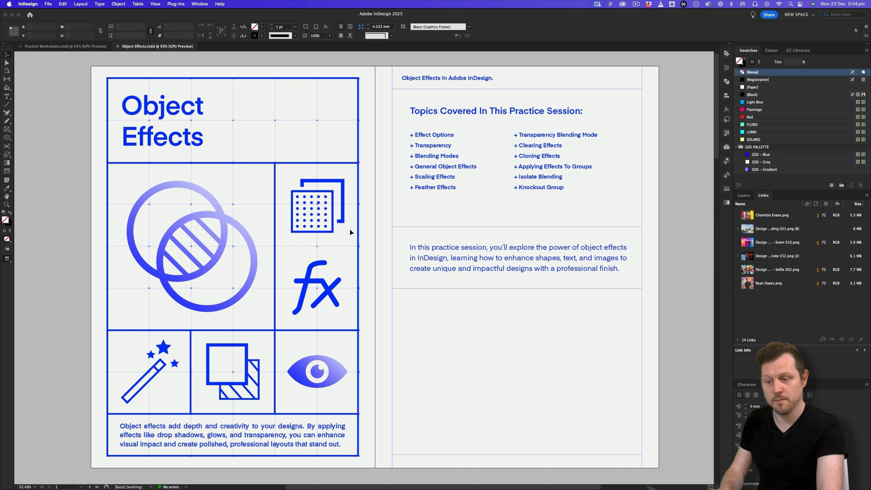
mouse_move(367, 229)
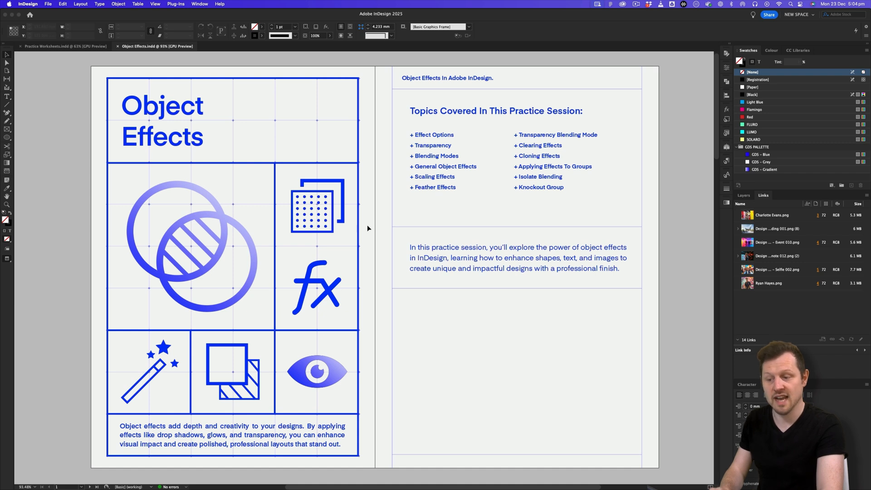
Show the second spread of effects examples with the Layers list alongside
scroll("down", 3)
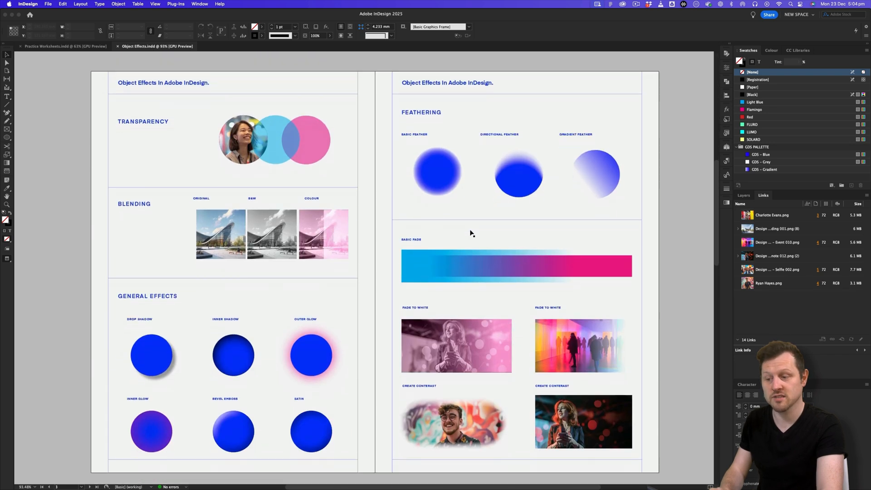
scroll("up", 3)
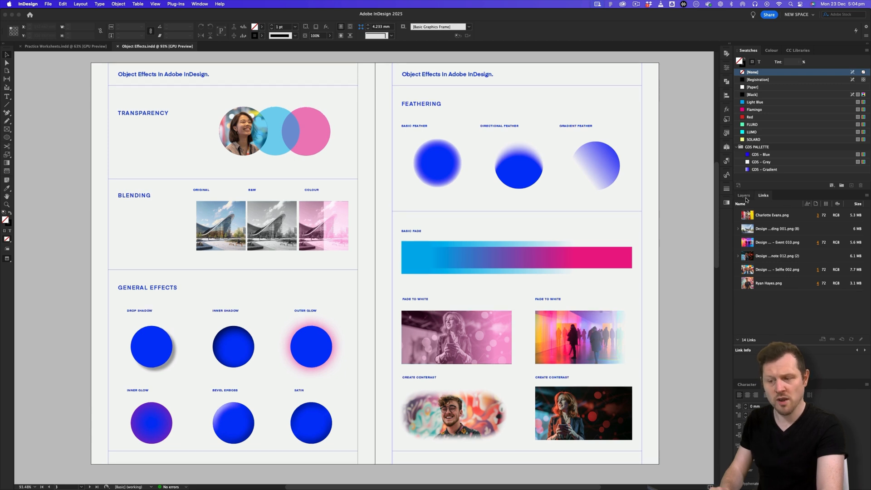
left_click(745, 195)
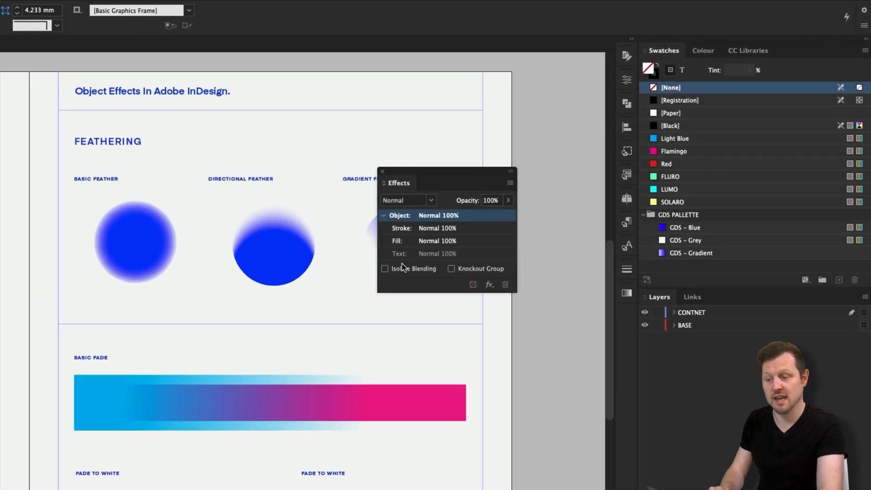
mouse_move(422, 194)
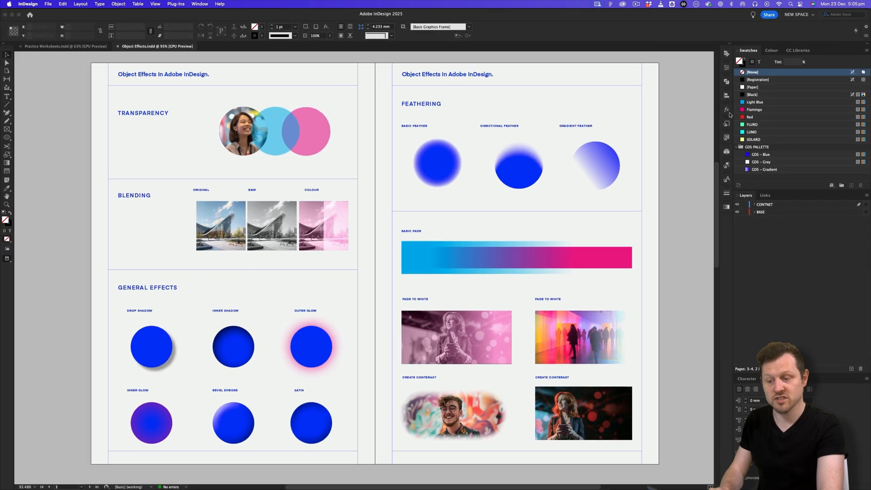
Open the Effects panel and zoom in on the Transparency example
left_click(727, 109)
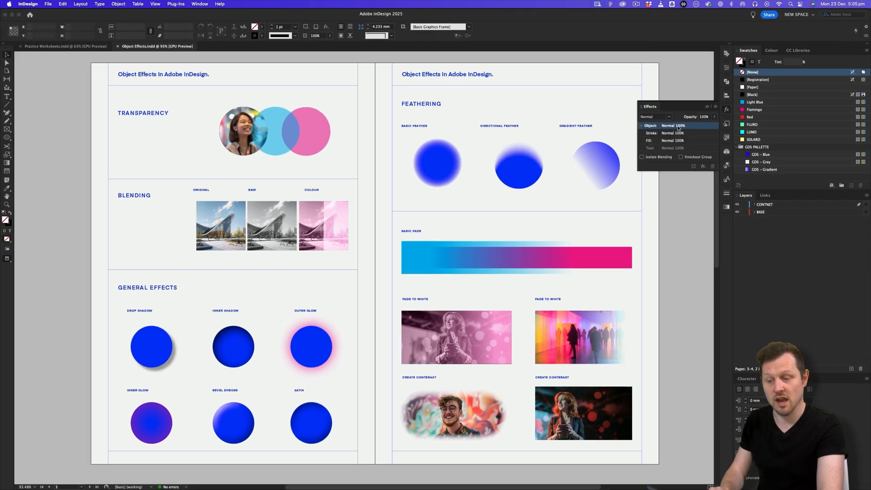
left_click(199, 4)
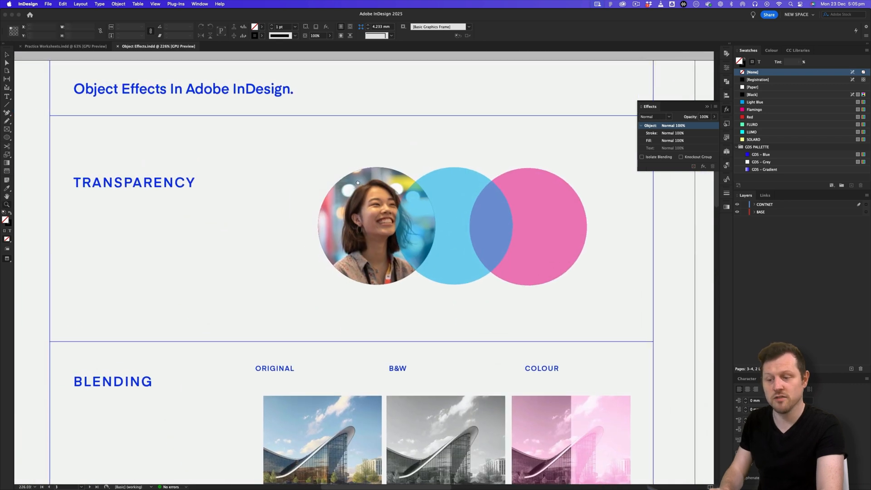
Review the circles' 50% and 21% opacity values, then scroll to the Blending example
scroll("down", 3)
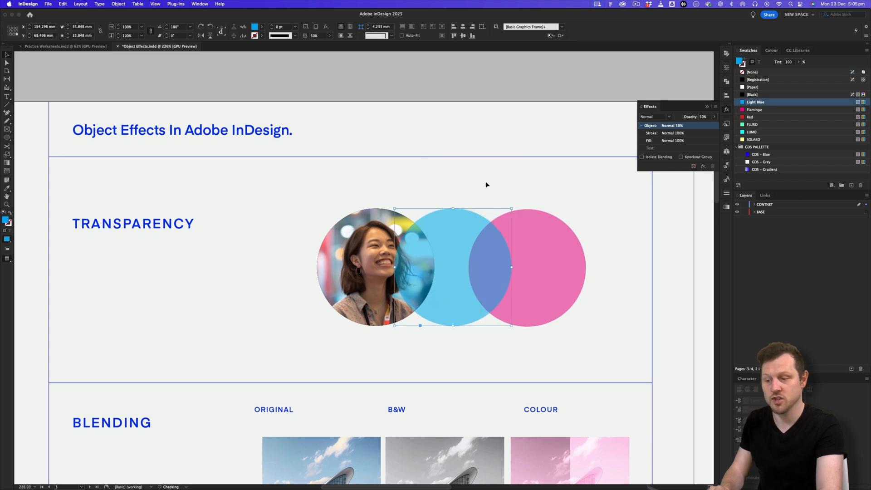
left_click(545, 267)
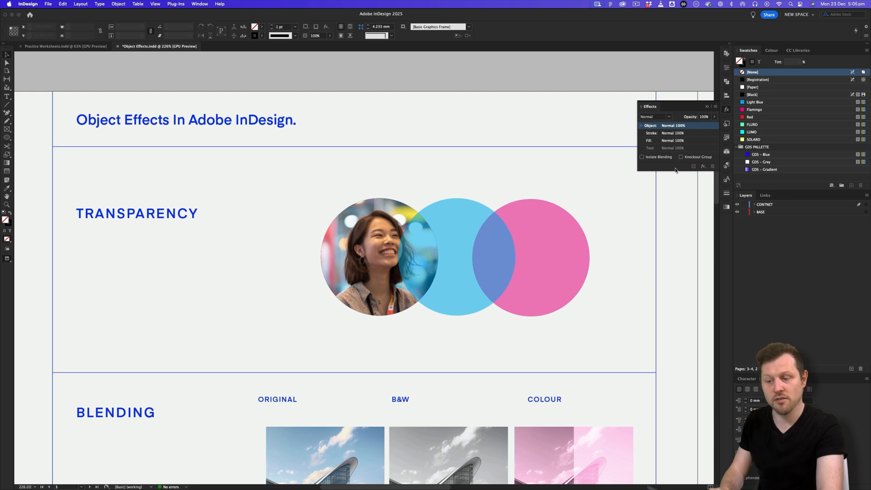
mouse_move(477, 186)
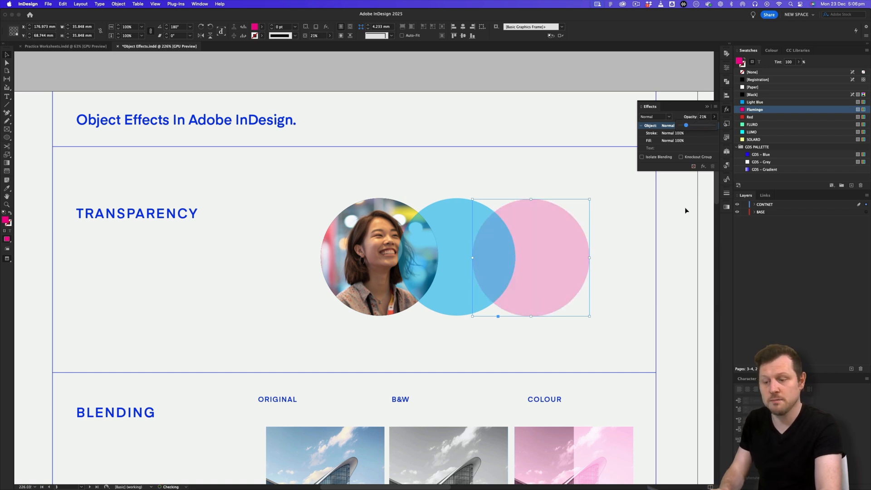
scroll("down", 3)
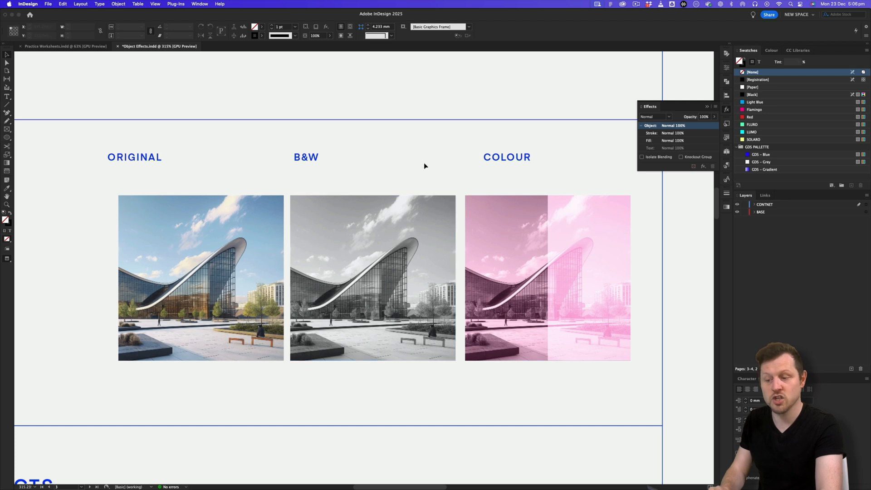
mouse_move(468, 132)
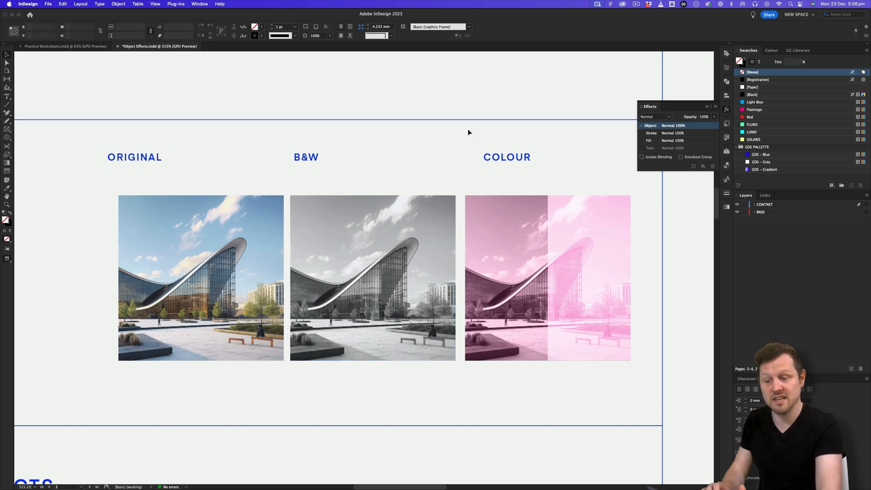
mouse_move(466, 142)
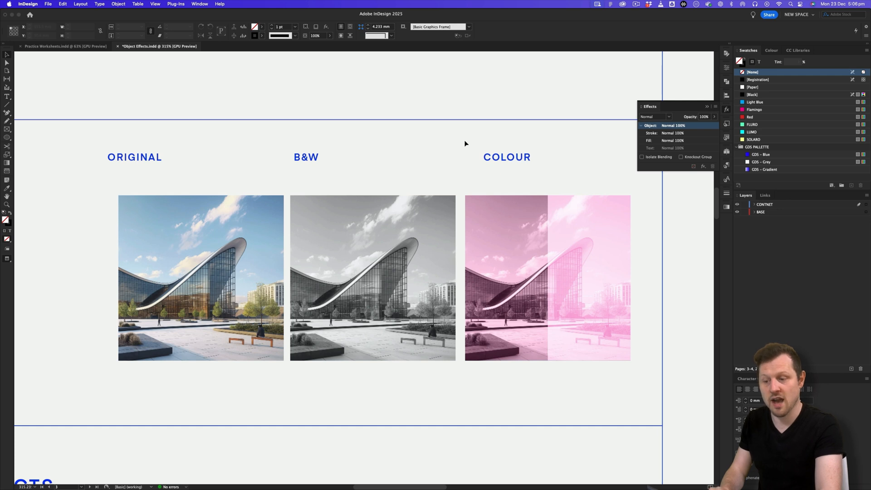
mouse_move(354, 141)
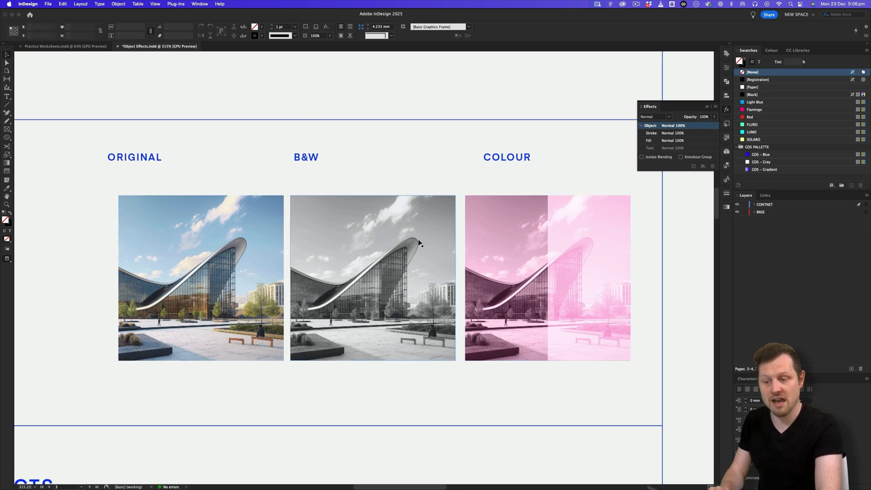
mouse_move(329, 307)
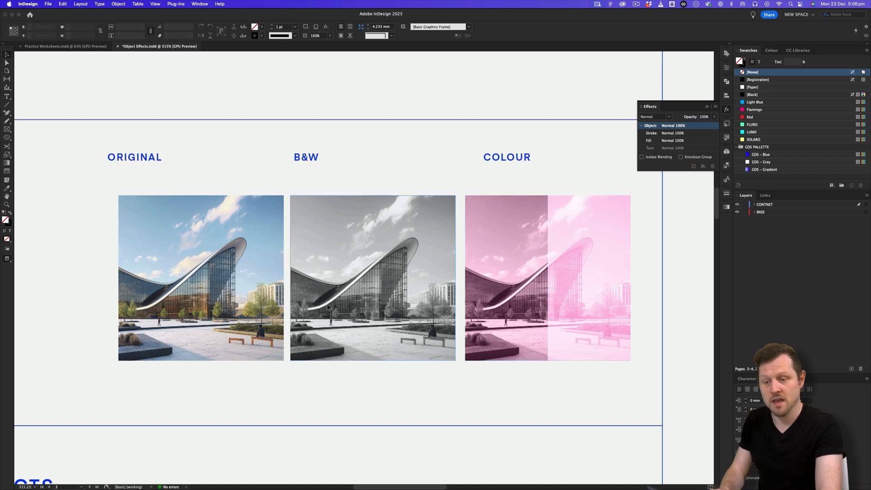
mouse_move(364, 245)
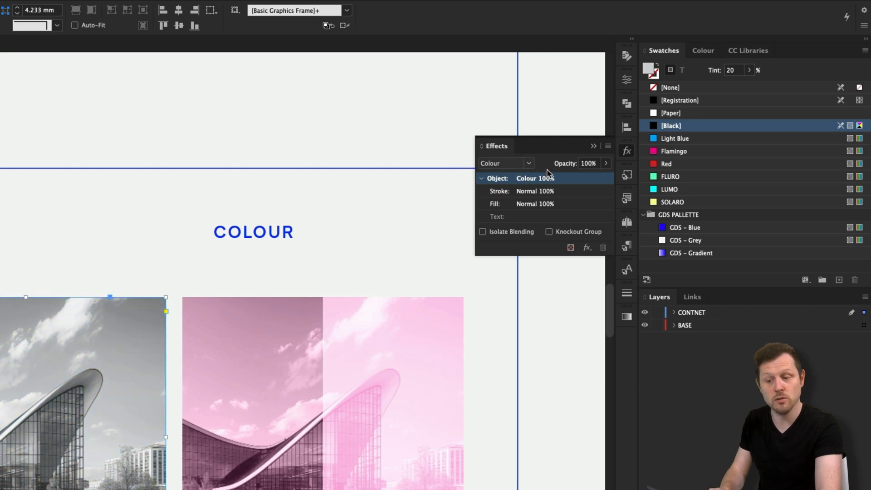
mouse_move(108, 371)
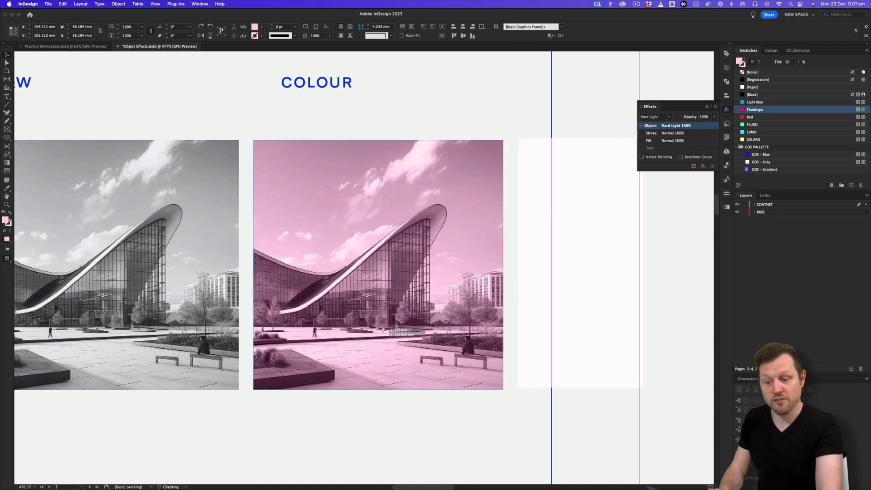
left_click(155, 4)
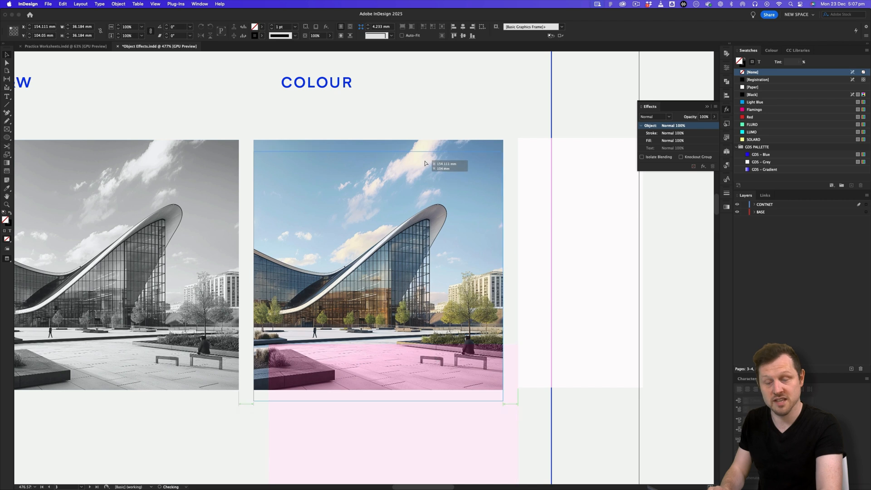
left_click(754, 110)
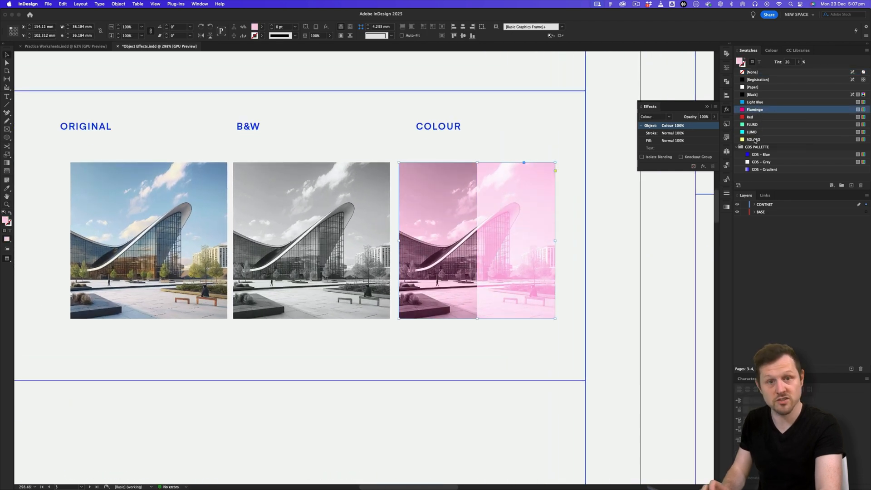
scroll("down", 3)
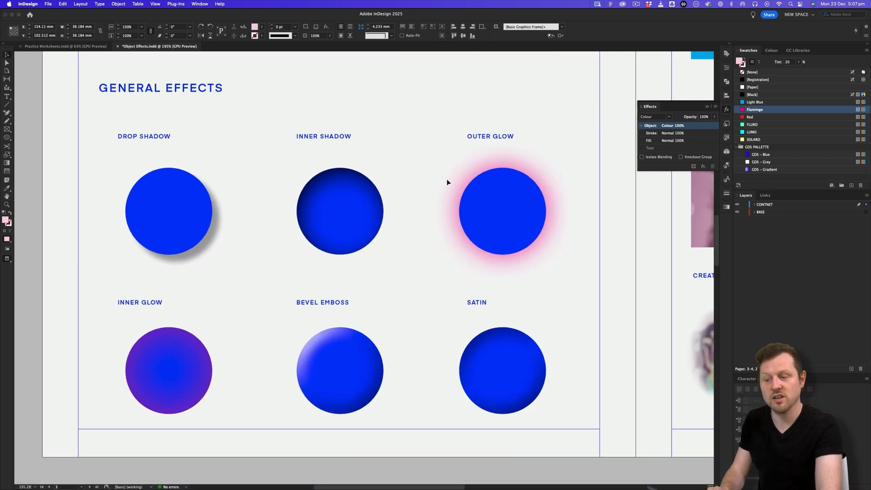
mouse_move(579, 234)
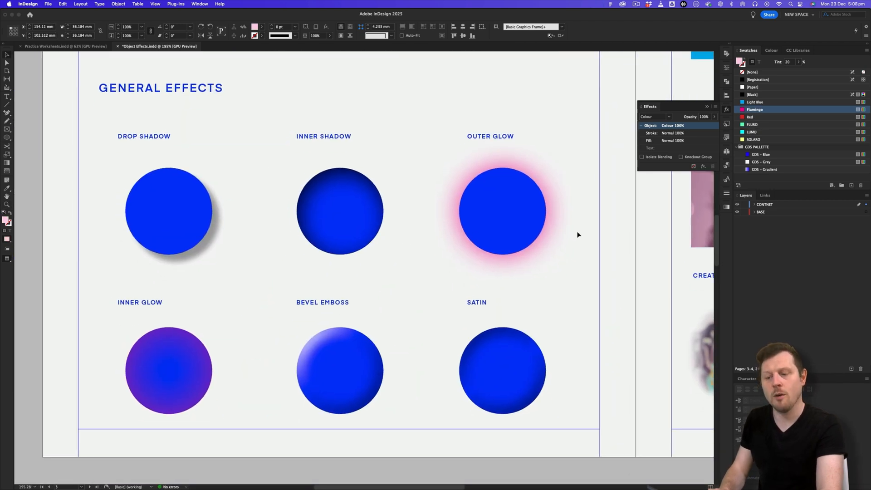
left_click(431, 223)
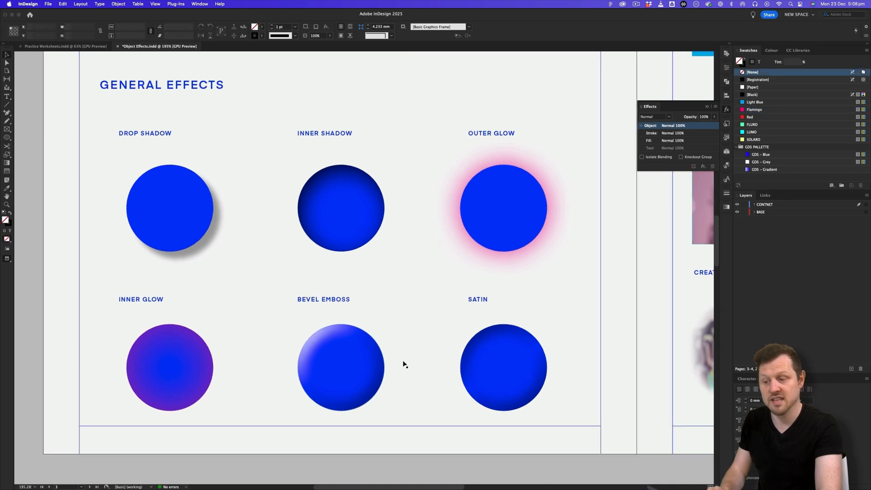
mouse_move(414, 240)
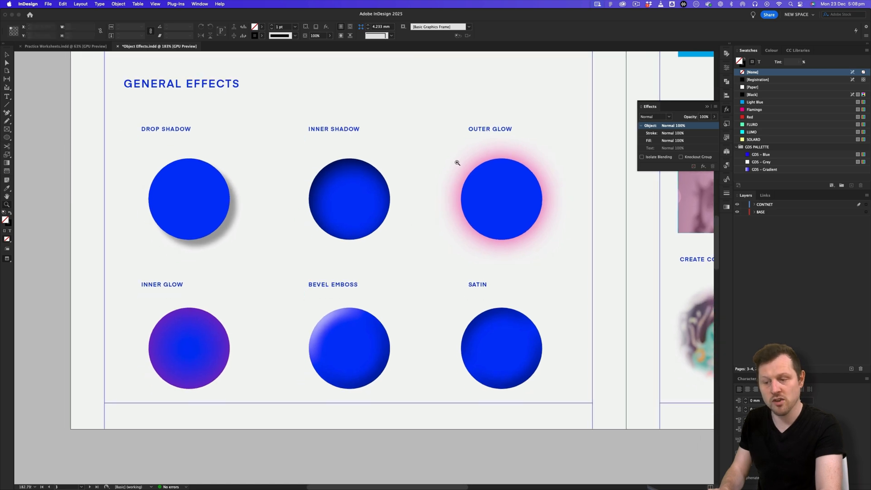
mouse_move(440, 267)
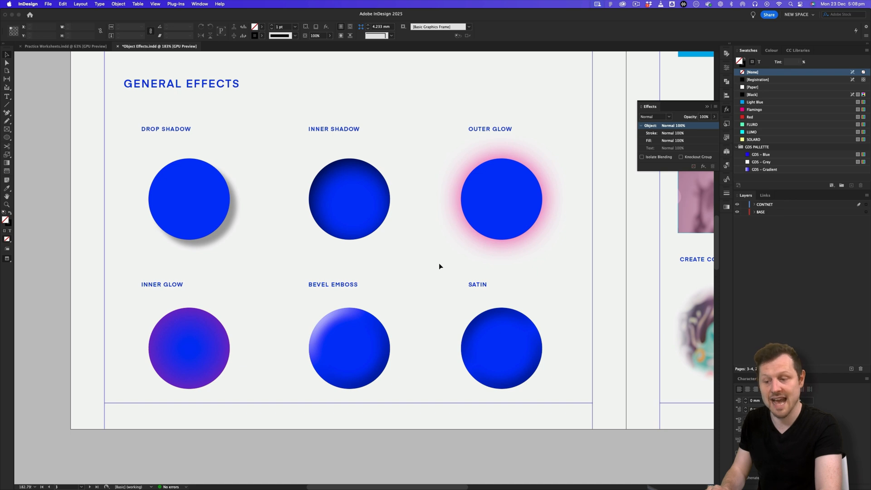
mouse_move(439, 271)
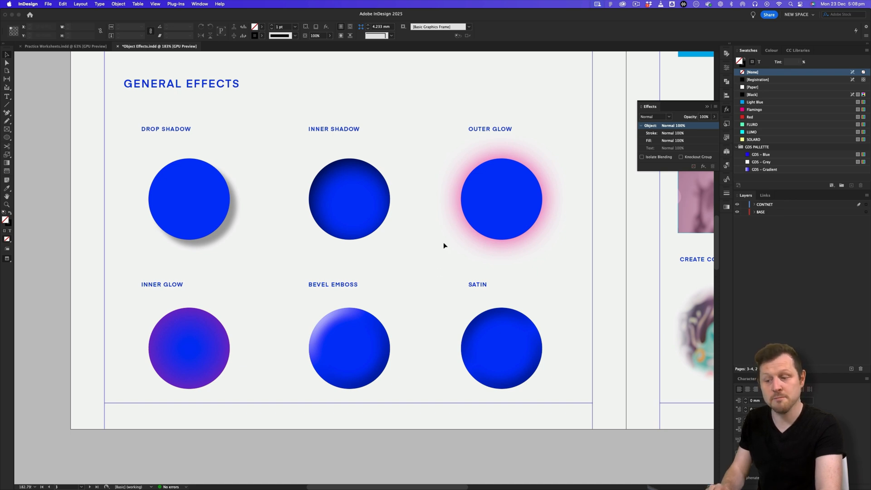
mouse_move(410, 270)
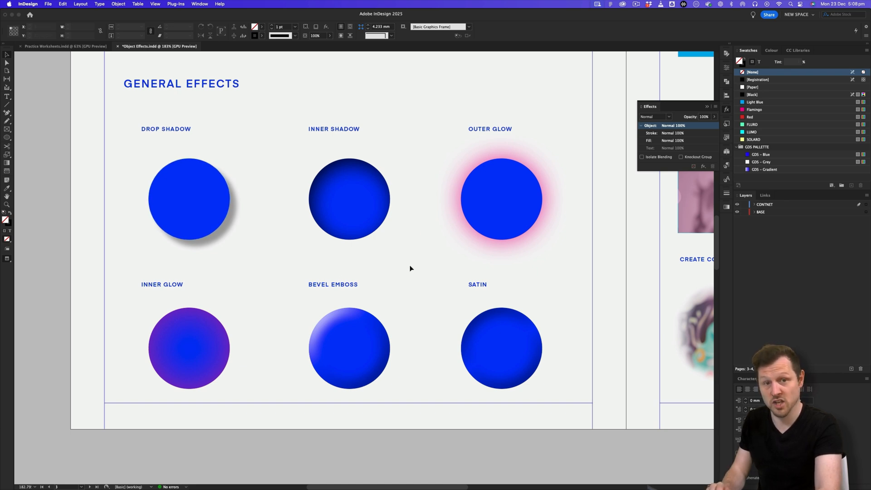
mouse_move(407, 257)
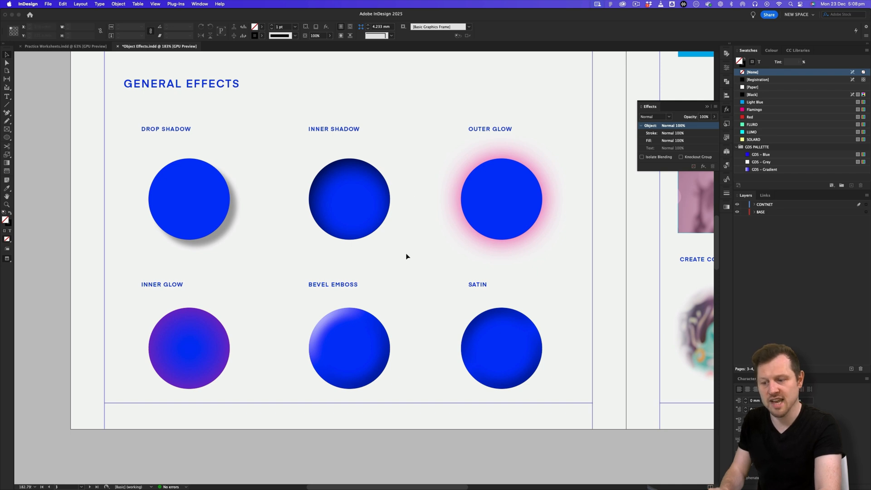
mouse_move(407, 301)
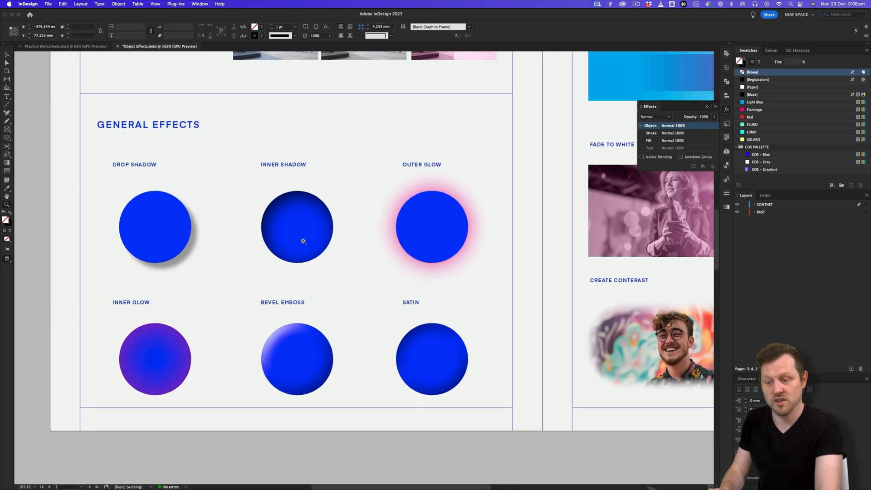
Select the Drop Shadow circle and show its effects list with Drop Shadow checked
left_click(156, 226)
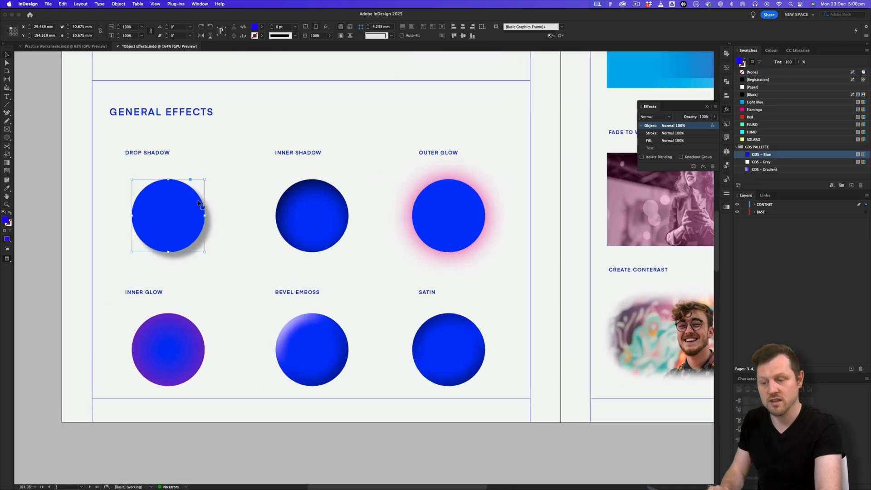
right_click(182, 212)
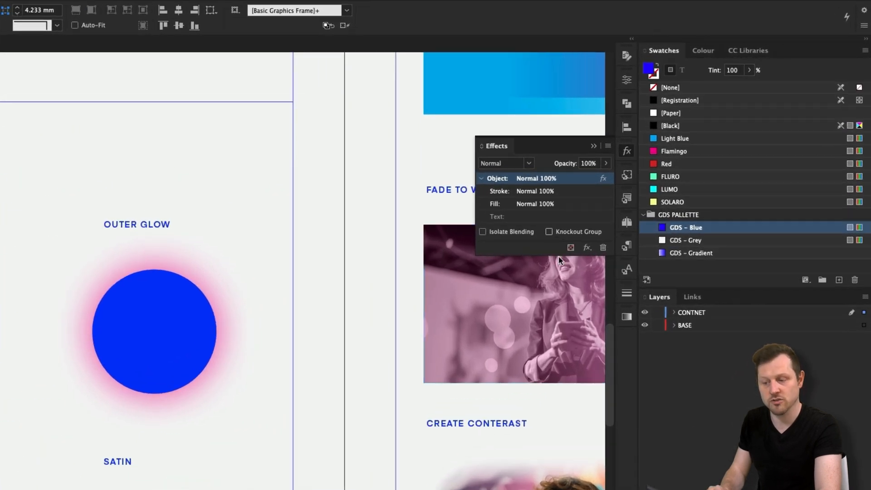
left_click(587, 248)
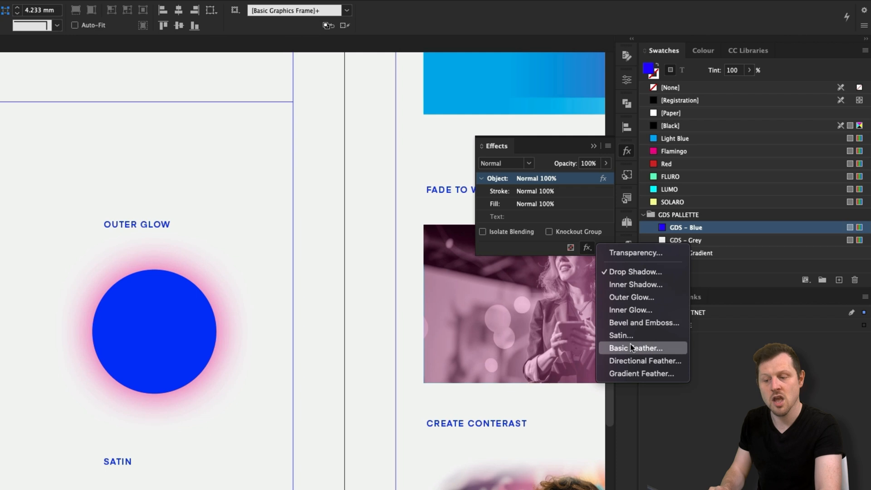
mouse_move(643, 272)
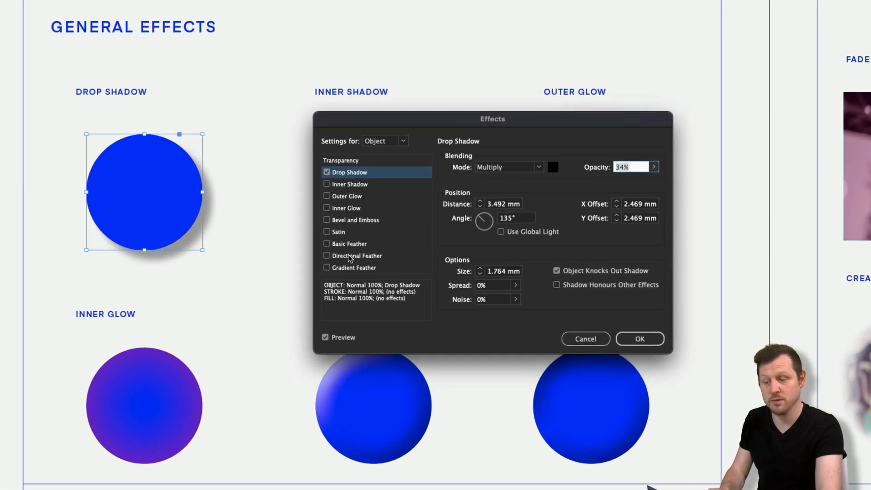
mouse_move(374, 240)
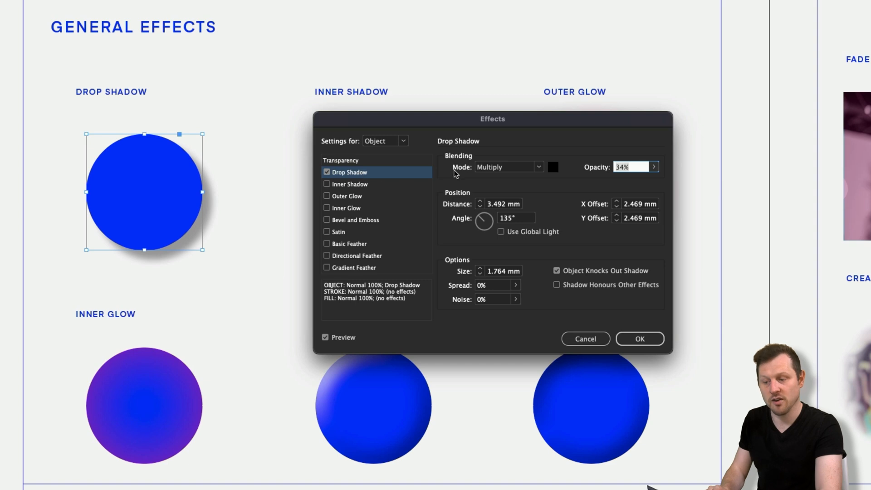
mouse_move(622, 198)
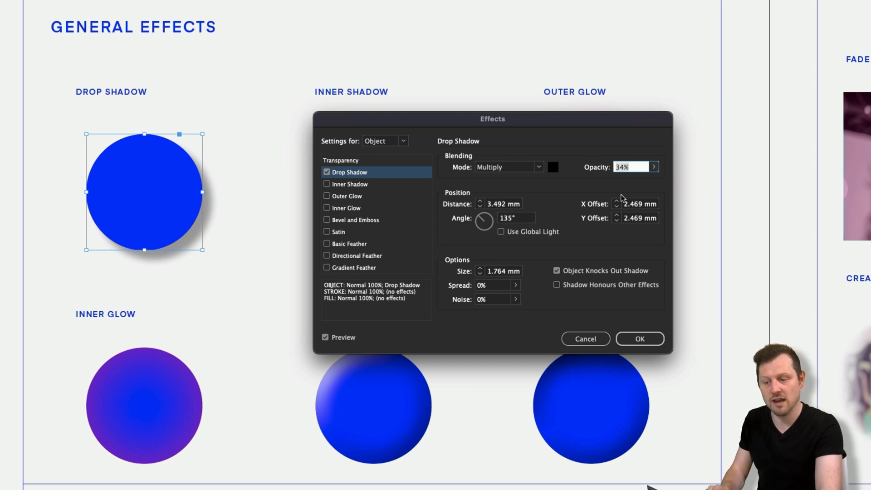
mouse_move(578, 311)
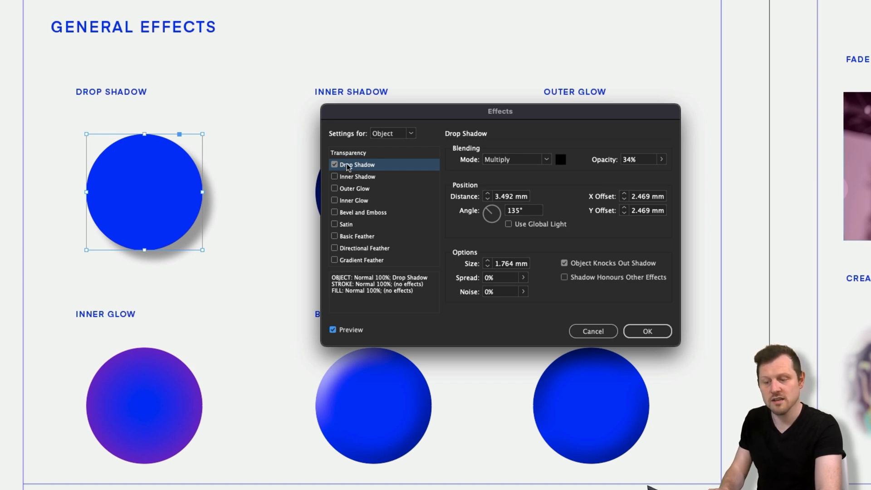
mouse_move(334, 201)
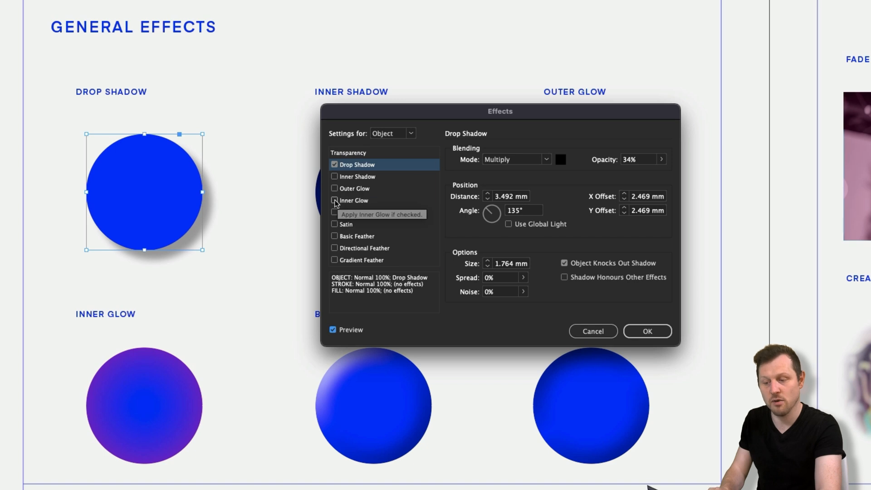
Preview a Satin effect, remove it again, and accept the unchanged drop shadow settings
left_click(334, 224)
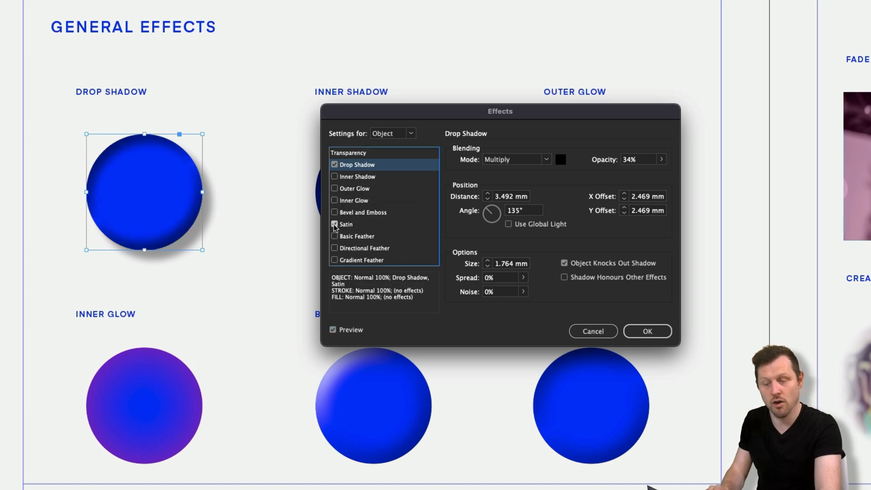
left_click(334, 224)
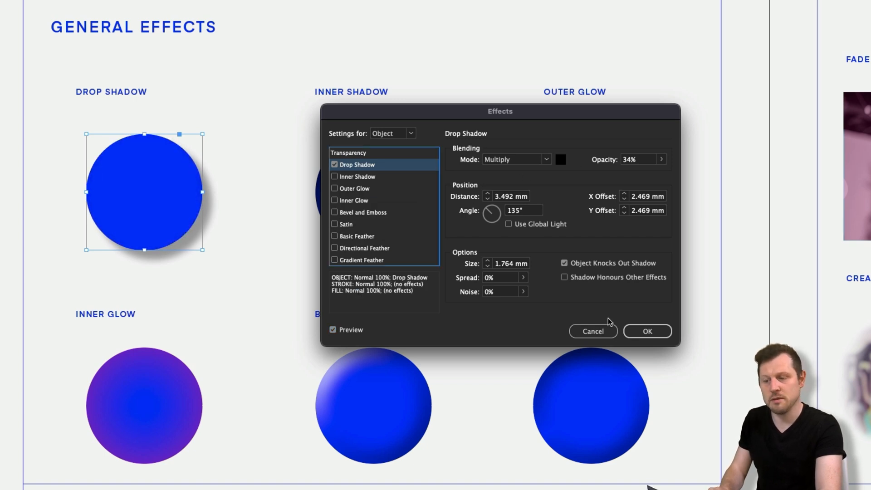
mouse_move(570, 193)
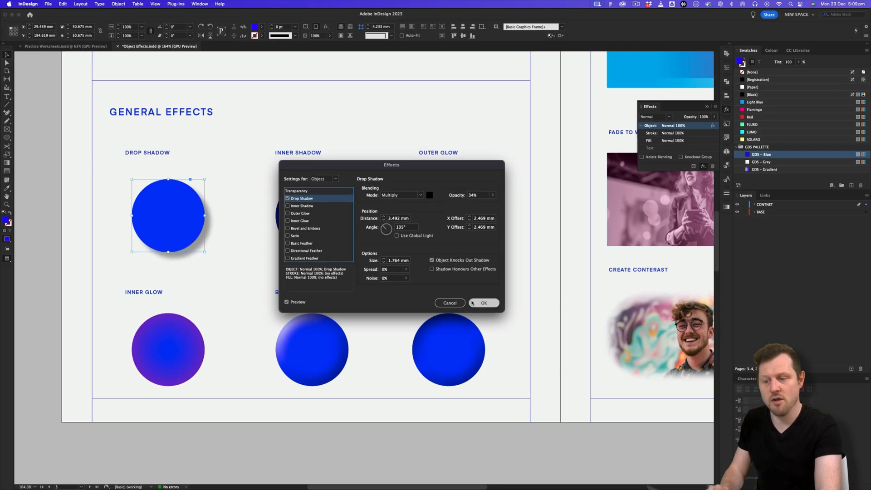
left_click(483, 303)
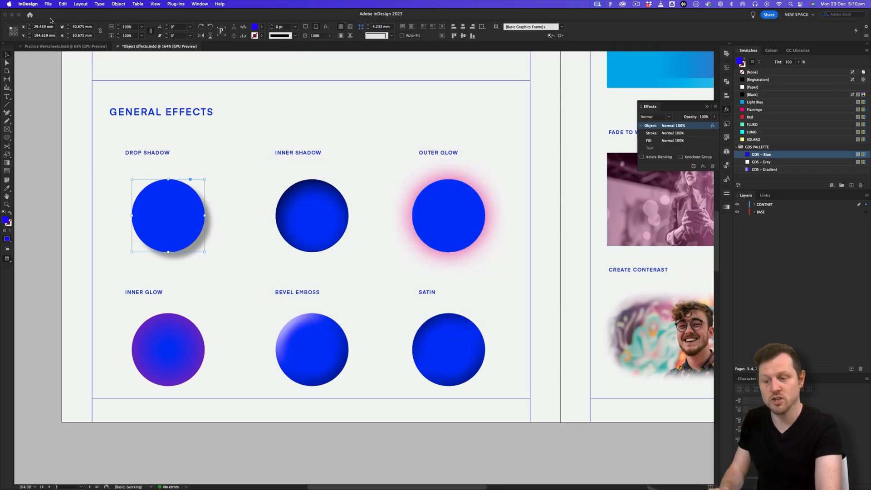
Open Preferences > General to check scaling applies to content with effects included
left_click(27, 4)
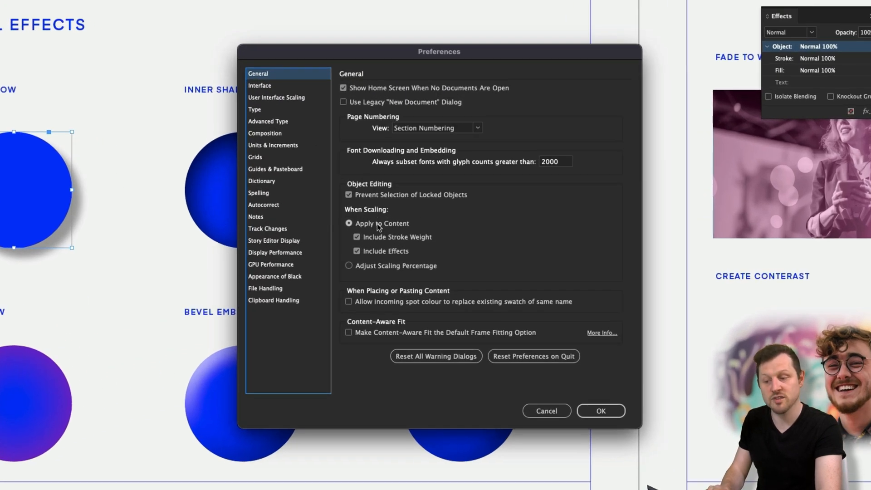
mouse_move(413, 242)
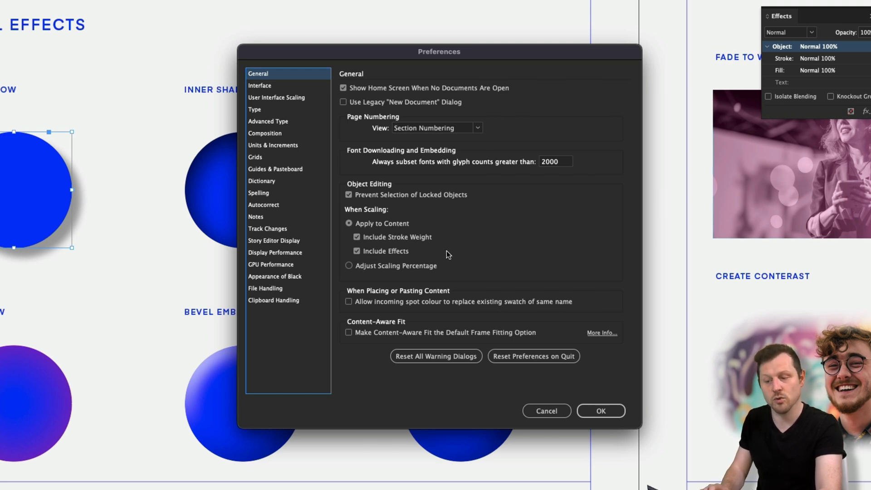
mouse_move(389, 254)
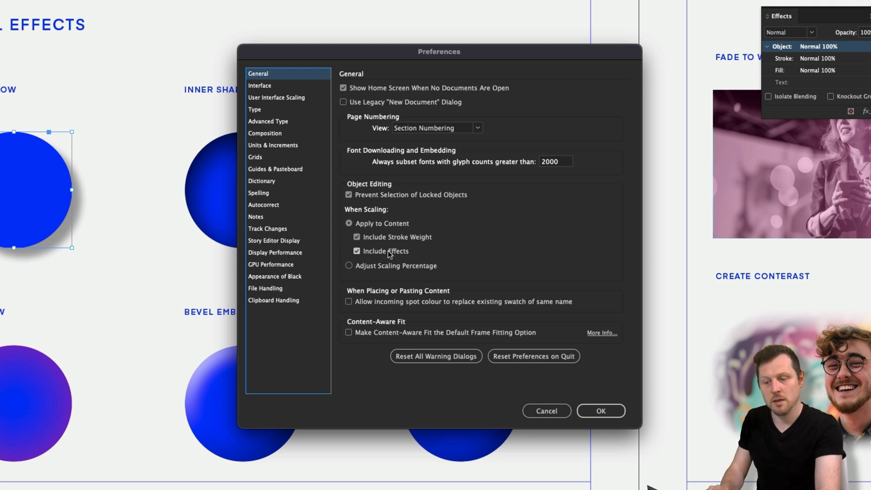
mouse_move(420, 253)
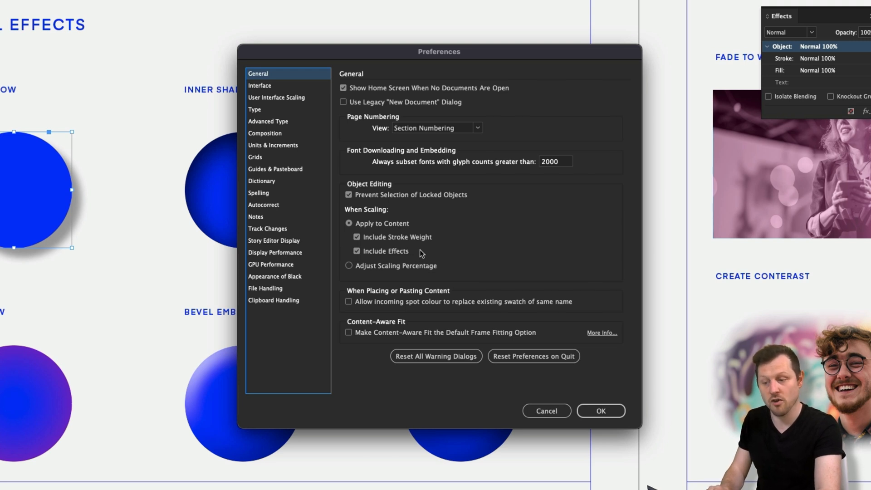
mouse_move(363, 223)
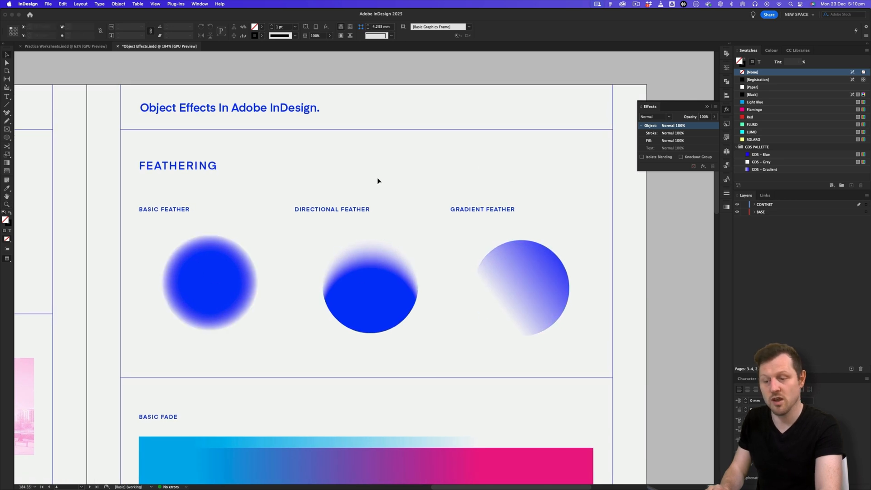
mouse_move(408, 143)
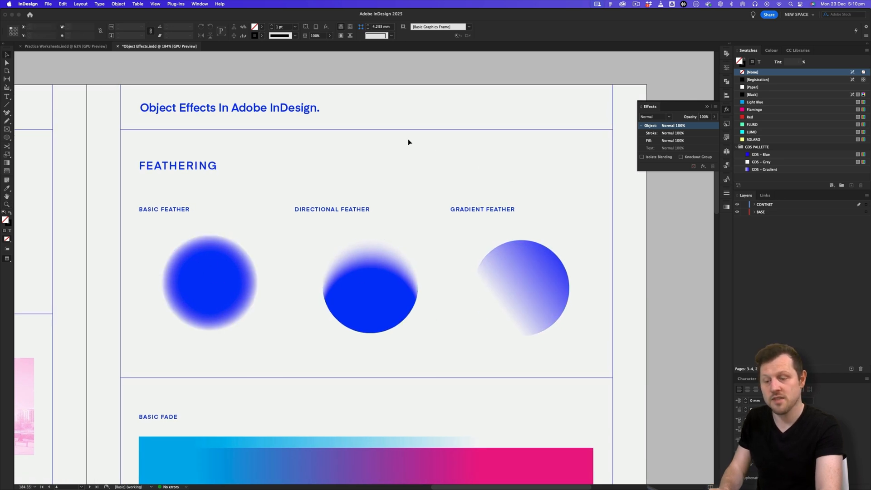
mouse_move(411, 165)
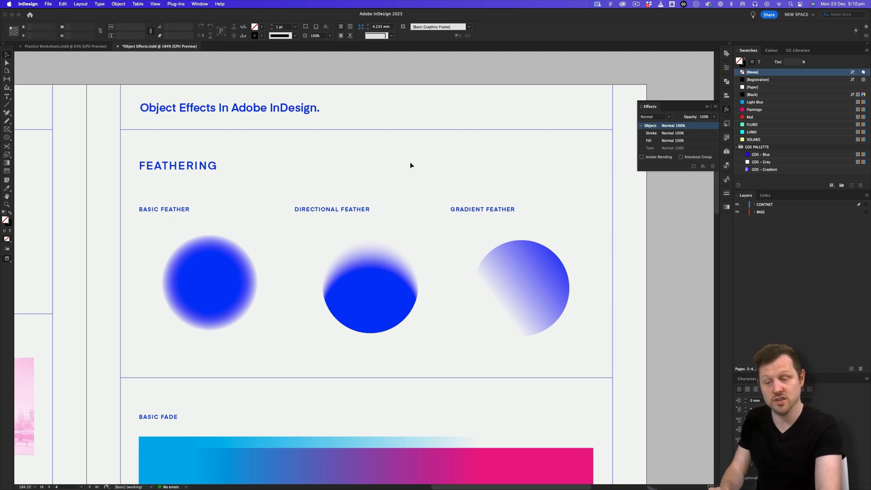
mouse_move(354, 143)
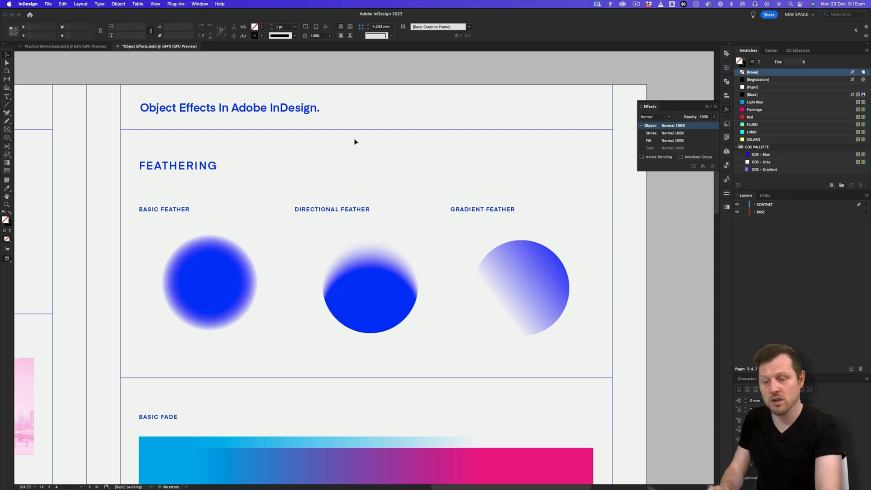
mouse_move(488, 134)
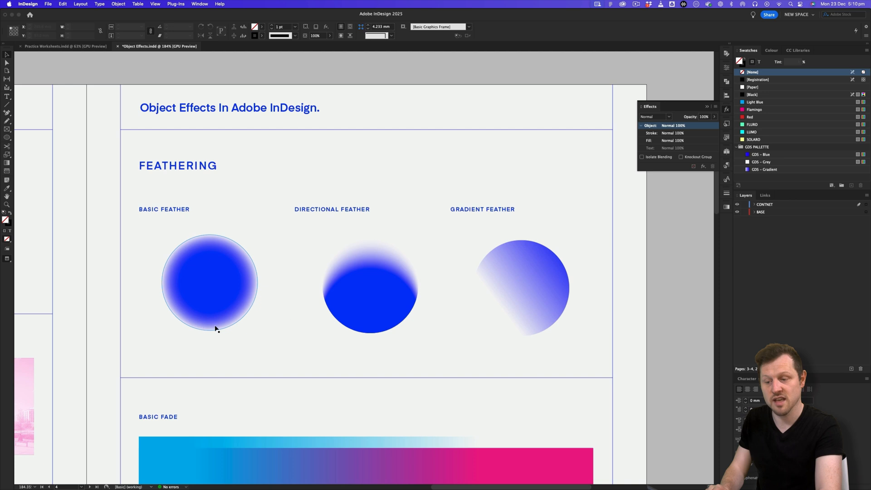
key("cmd+a")
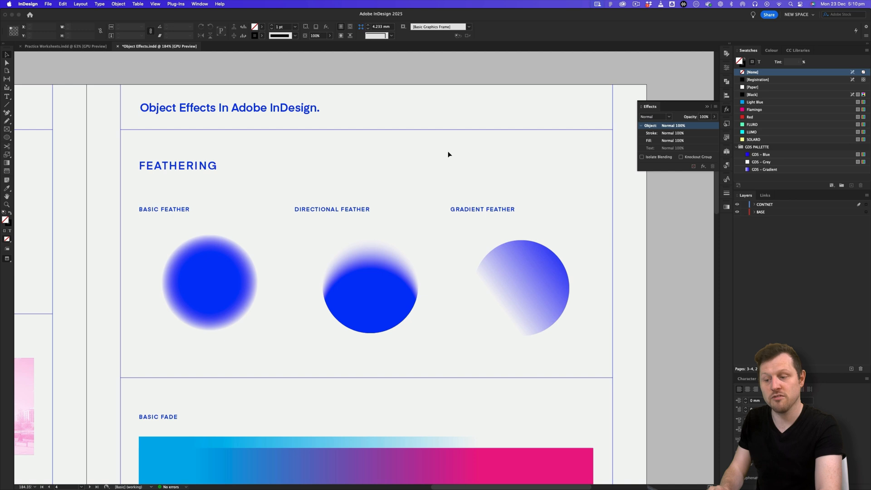
mouse_move(152, 200)
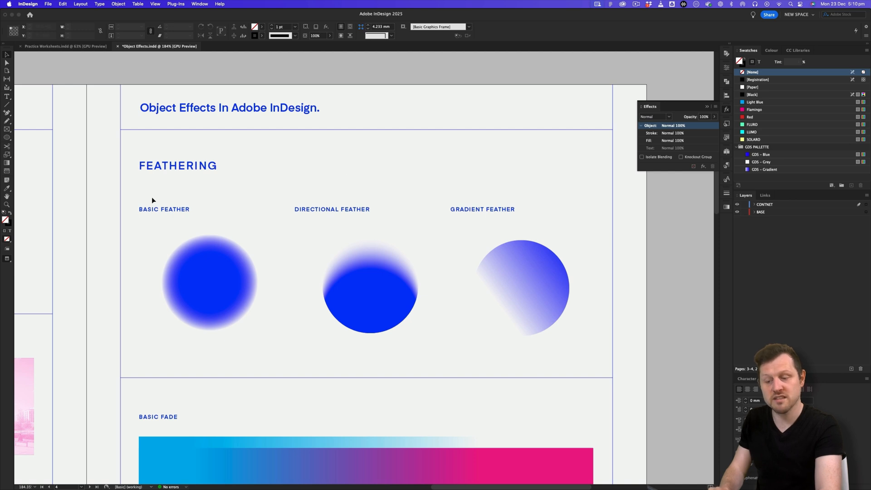
left_click(482, 209)
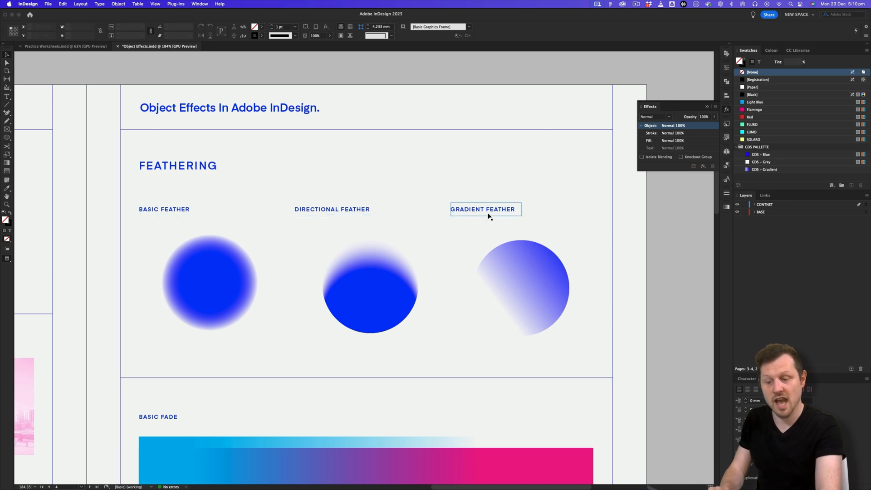
left_click(477, 171)
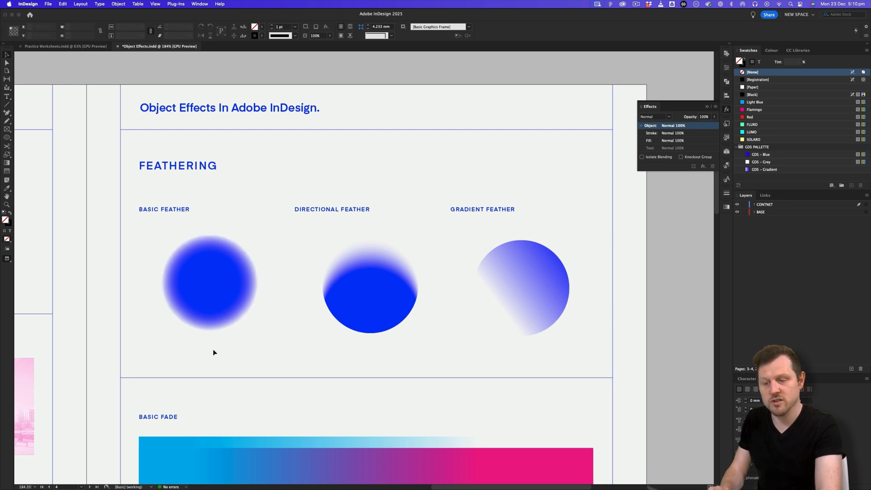
left_click(210, 282)
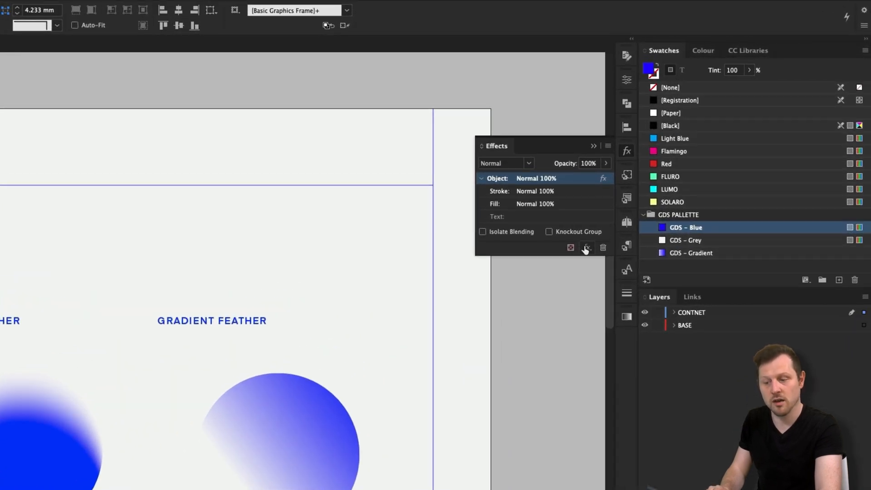
left_click(587, 247)
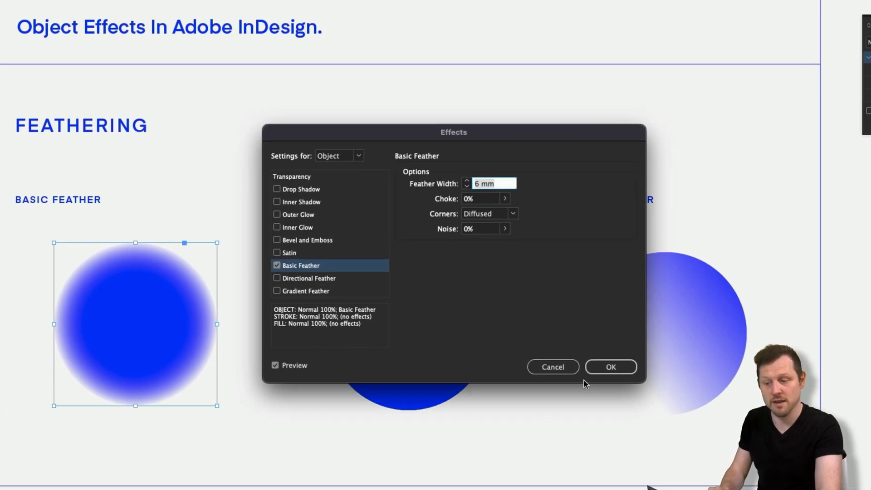
left_click(609, 366)
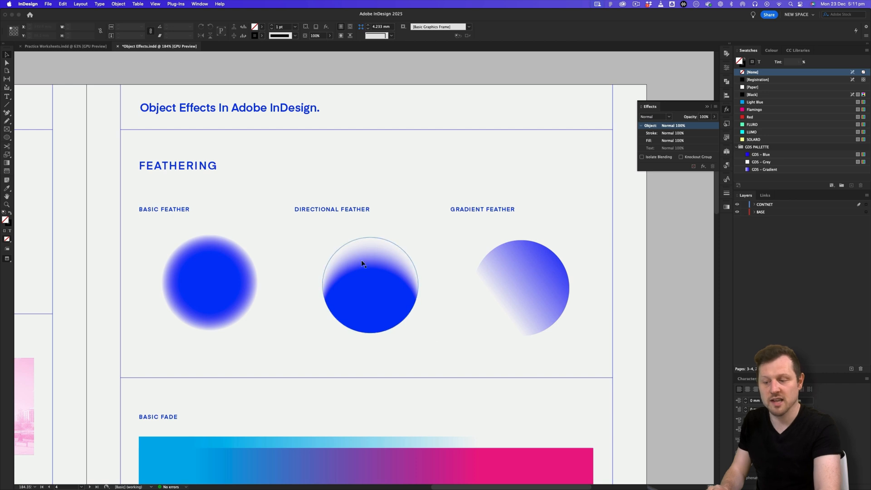
mouse_move(392, 296)
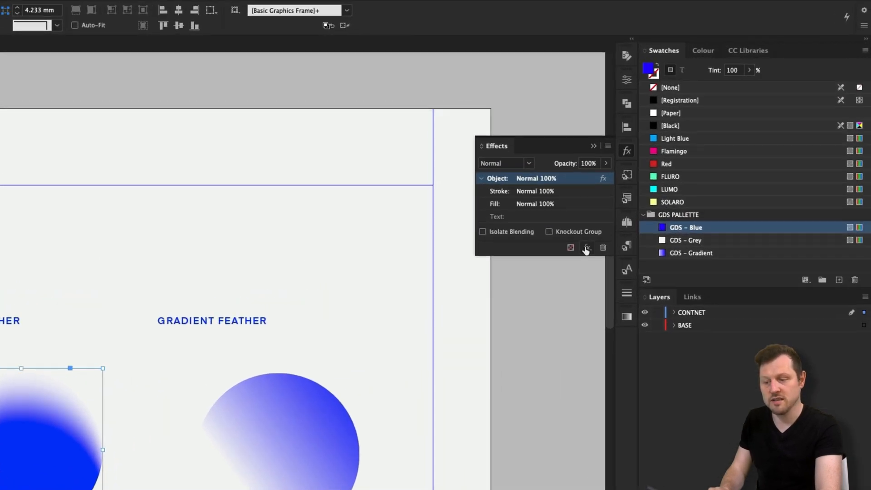
left_click(588, 247)
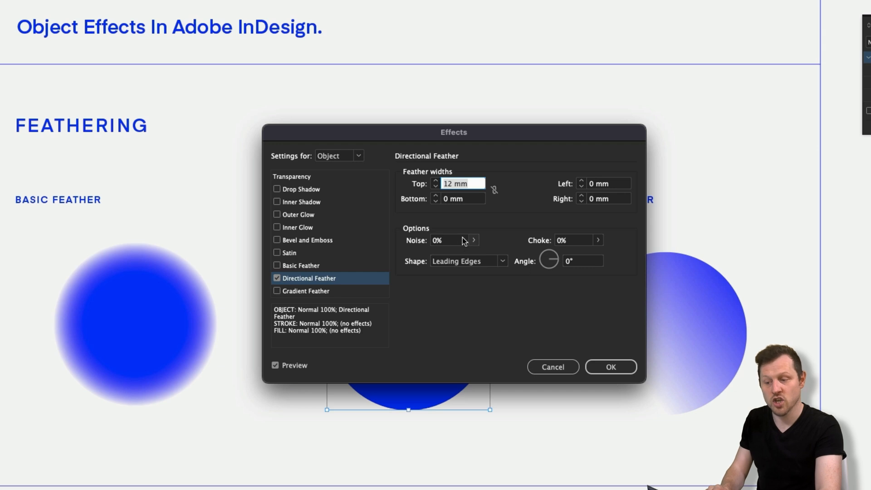
mouse_move(496, 249)
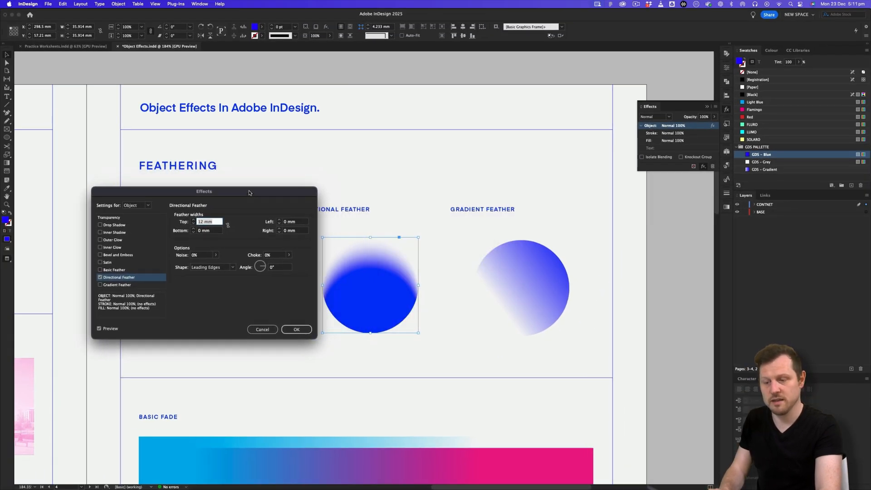
left_click(296, 328)
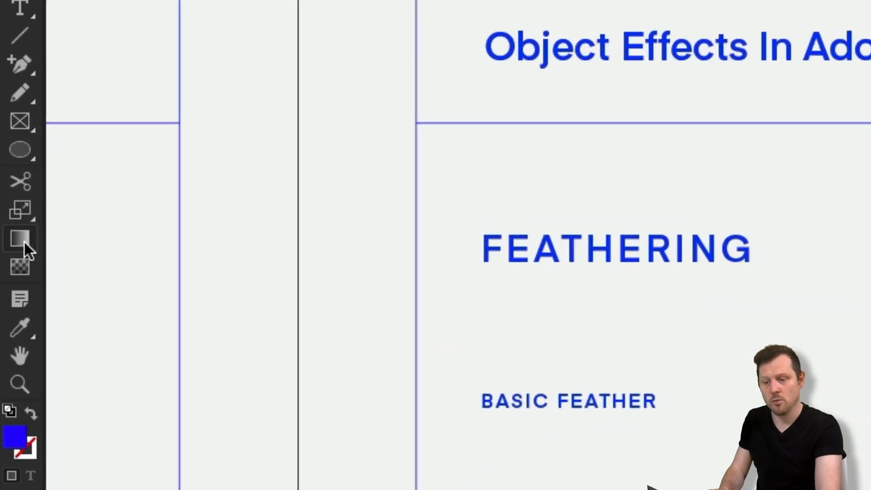
mouse_move(22, 269)
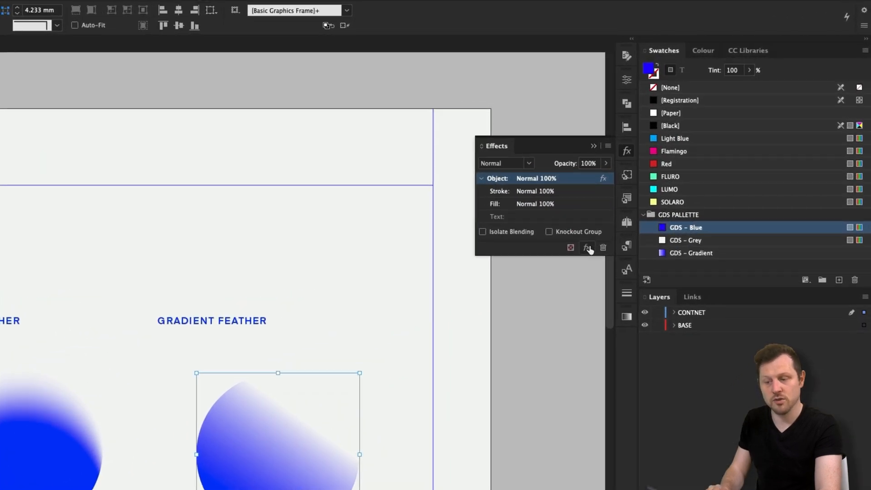
left_click(587, 247)
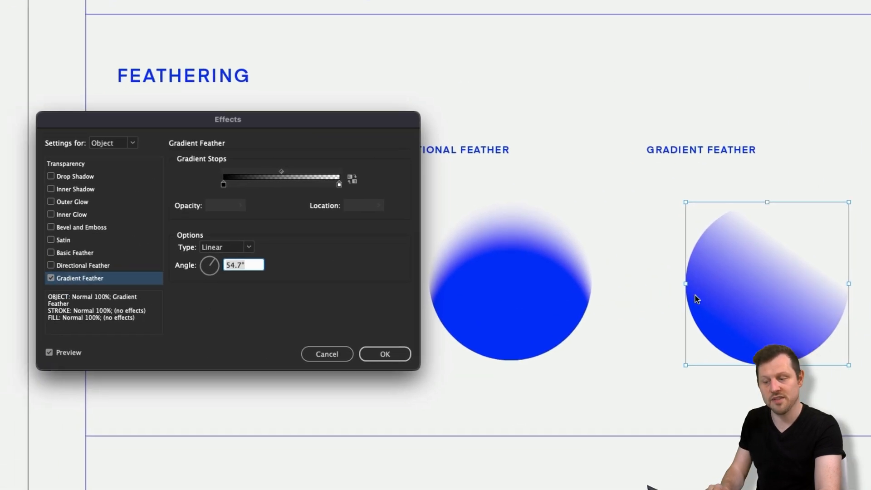
mouse_move(372, 326)
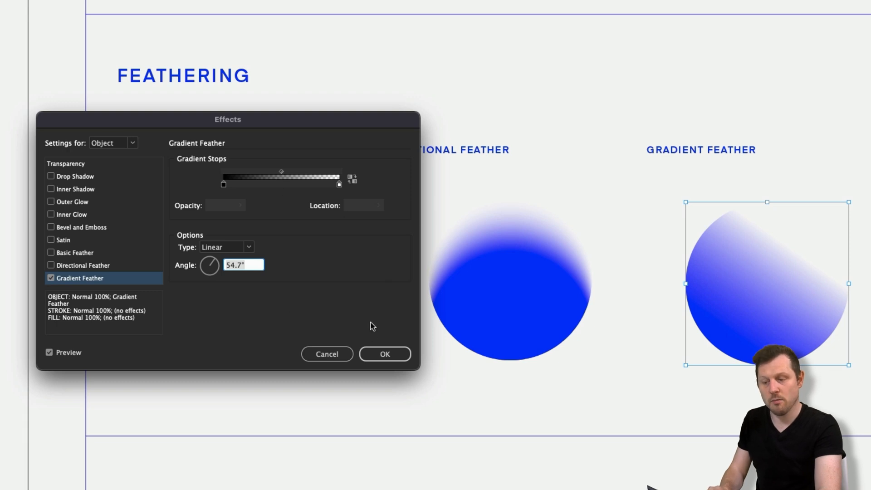
left_click(385, 354)
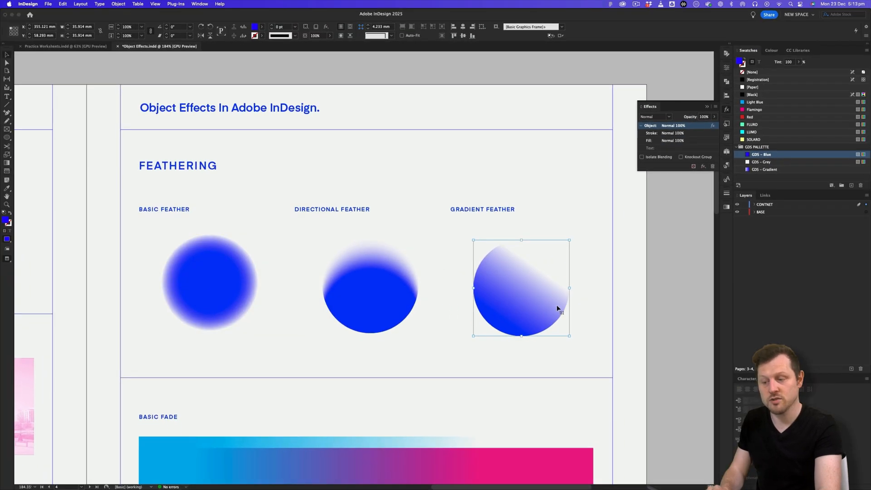
scroll("down", 3)
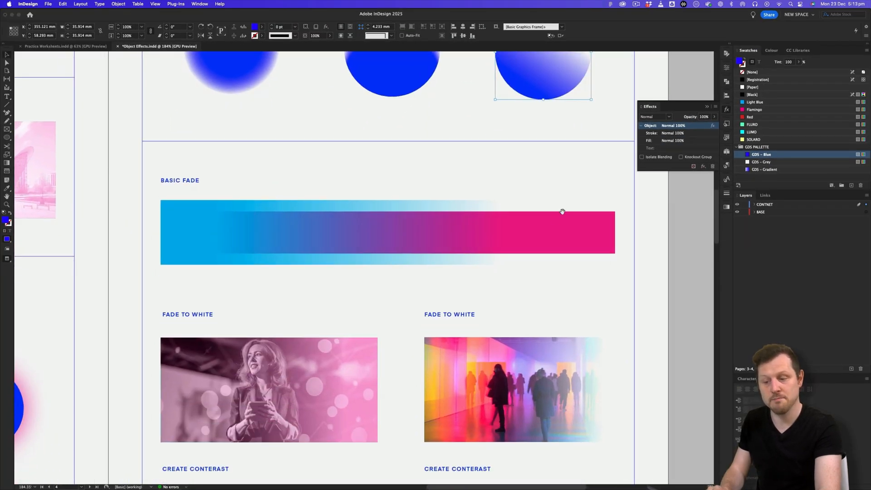
left_click(346, 232)
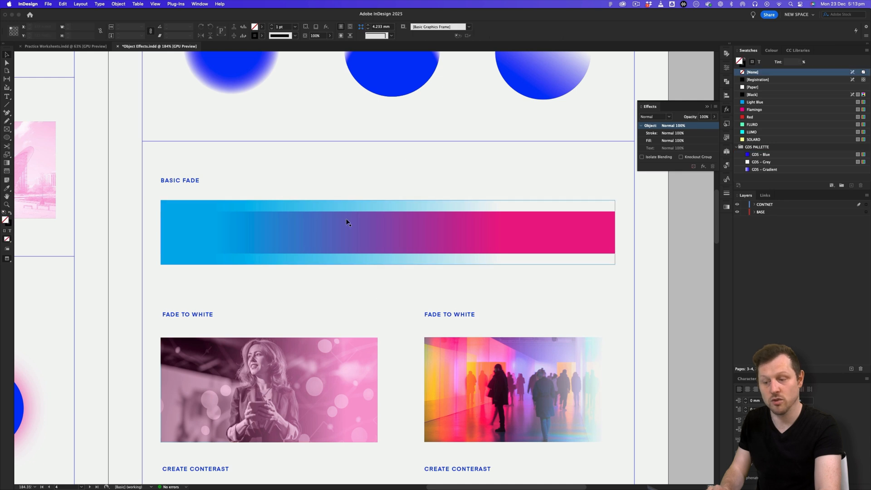
left_click(346, 232)
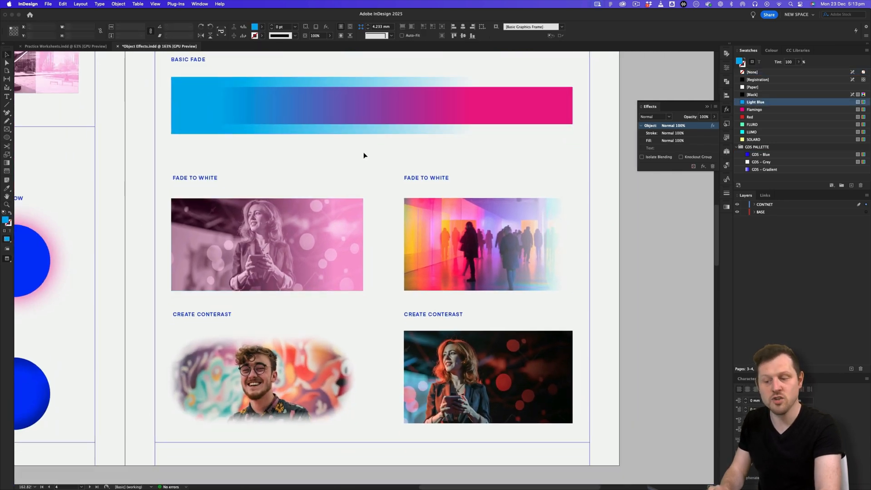
left_click(267, 244)
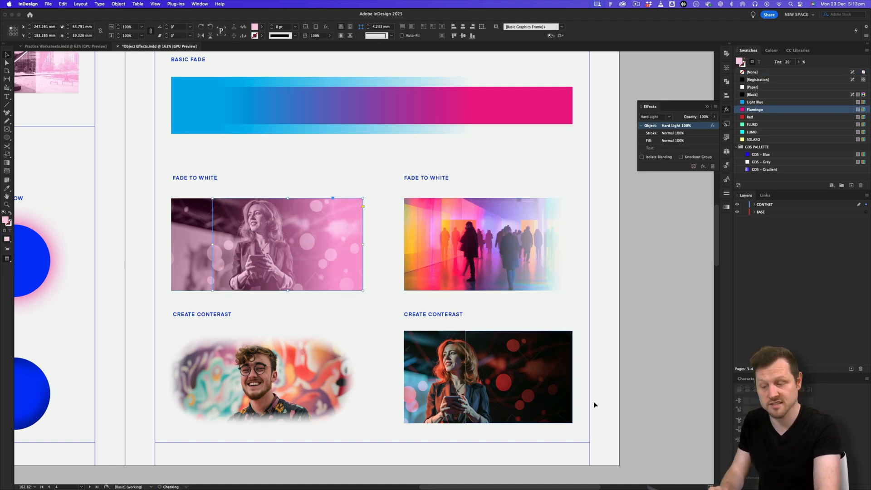
left_click(488, 376)
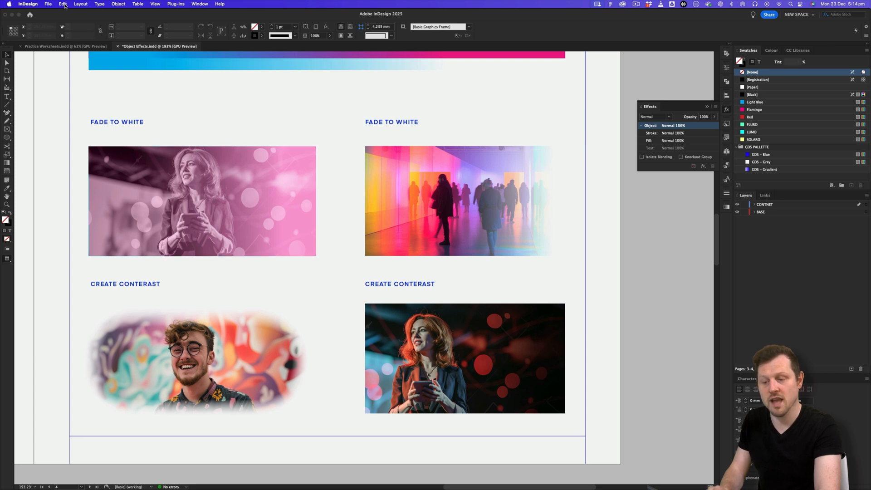
View the whole spread, inspect the Create Contrast photo, and go to the Explore Effects practice page
left_click(63, 3)
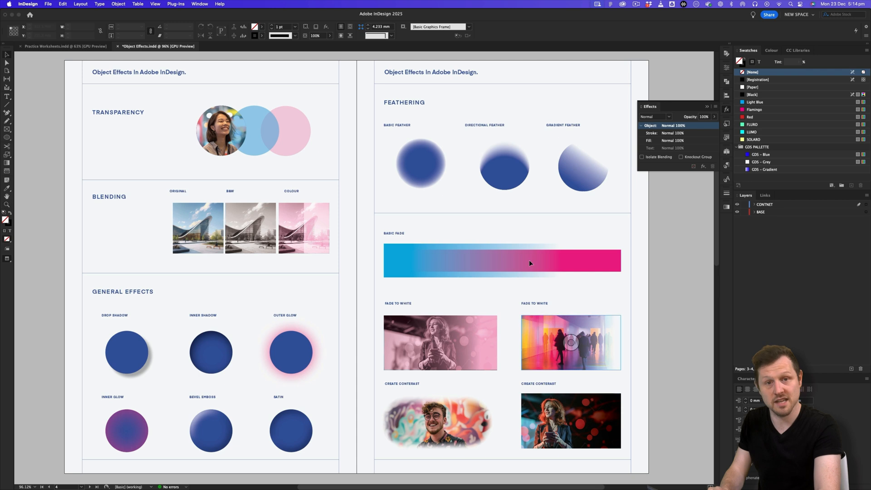
left_click(63, 4)
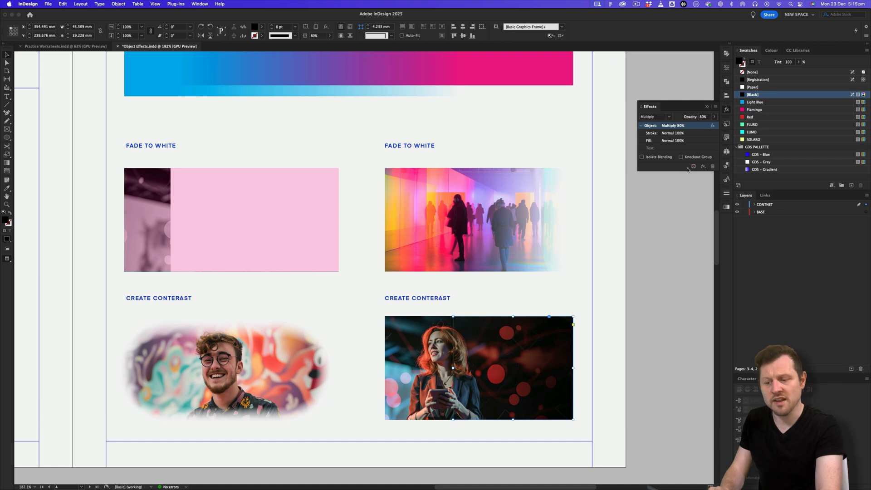
left_click(224, 370)
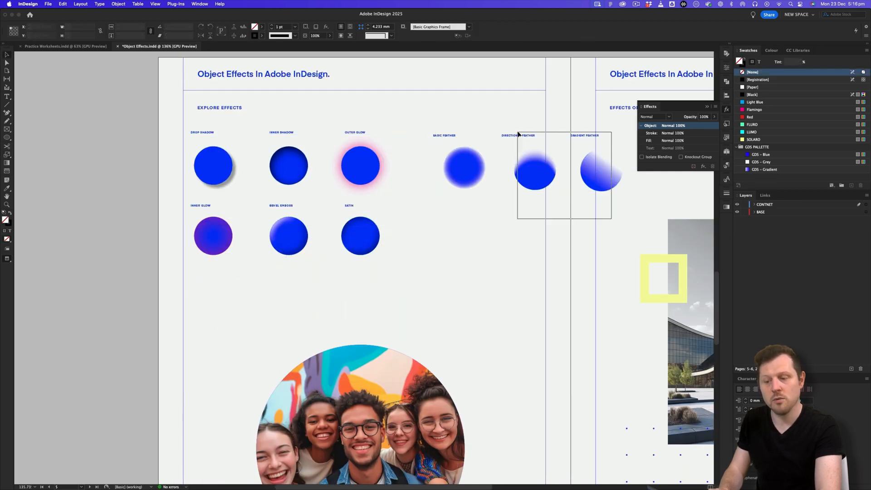
scroll("down", 3)
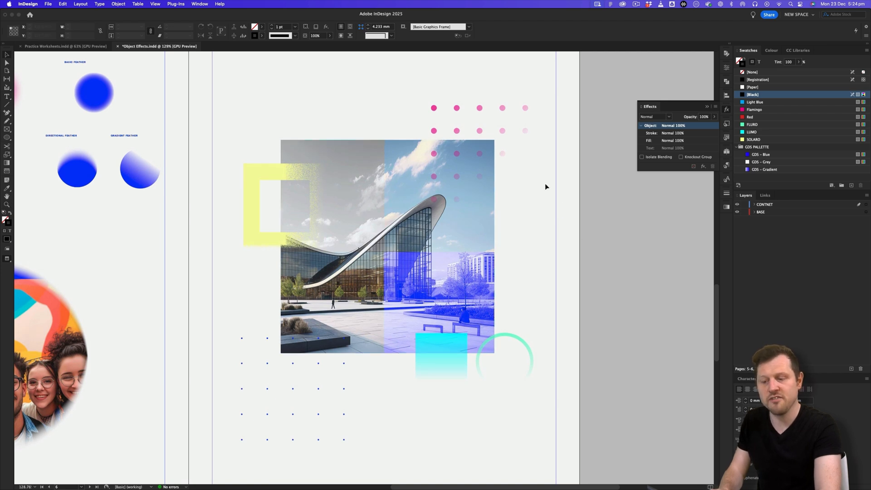
mouse_move(450, 143)
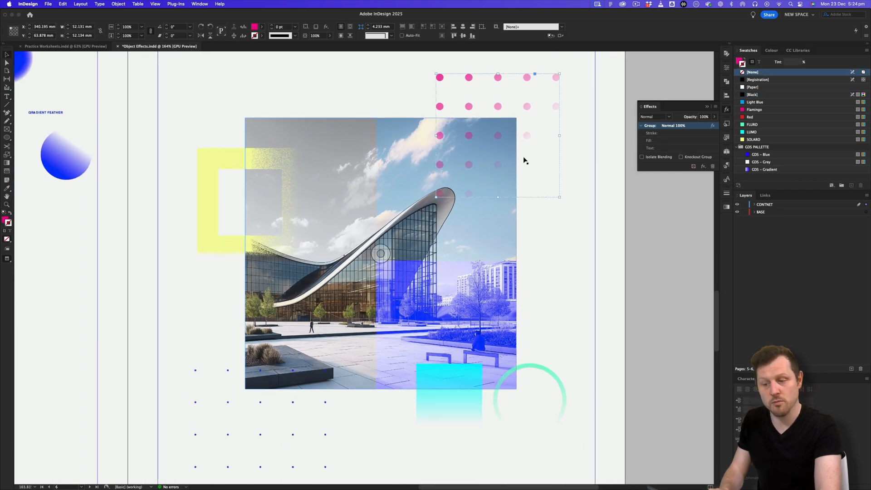
Select the whole faded dot group and recolour it with the GDS – Blue swatch
left_click(497, 77)
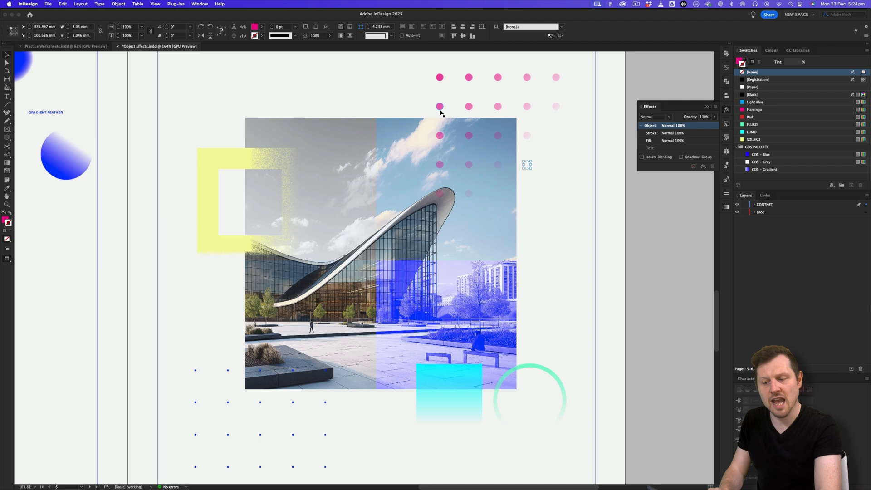
left_click(469, 77)
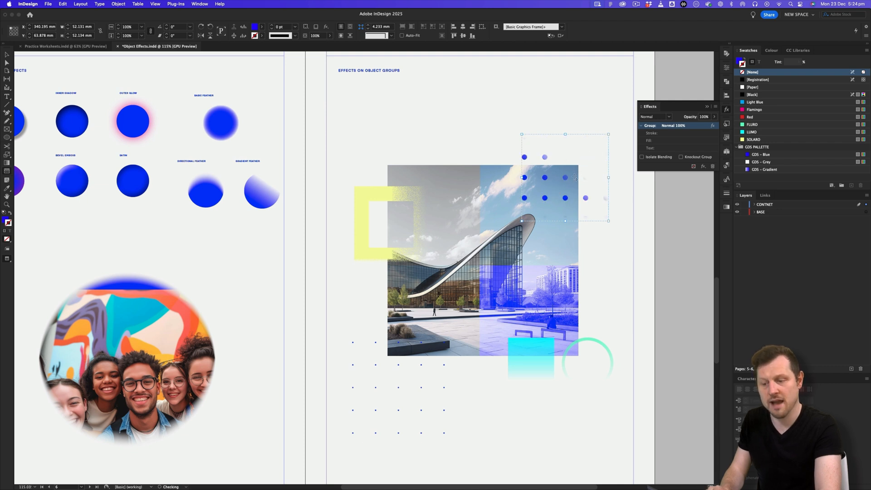
left_click(693, 167)
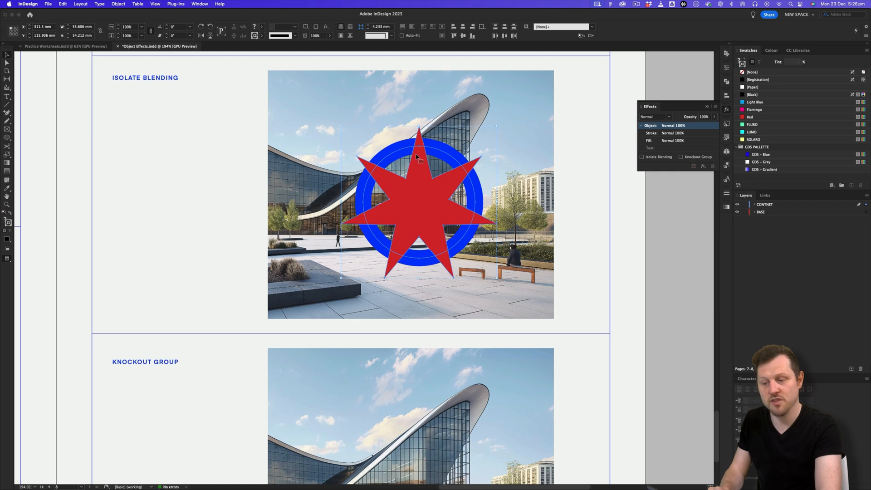
Group the star and ring, set the star to Multiply, and enable Isolate Blending on the group
scroll("down", 3)
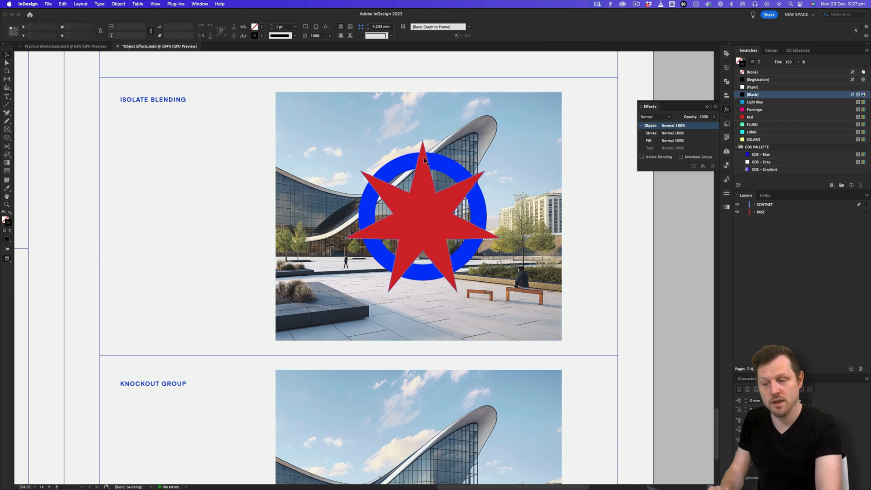
right_click(425, 161)
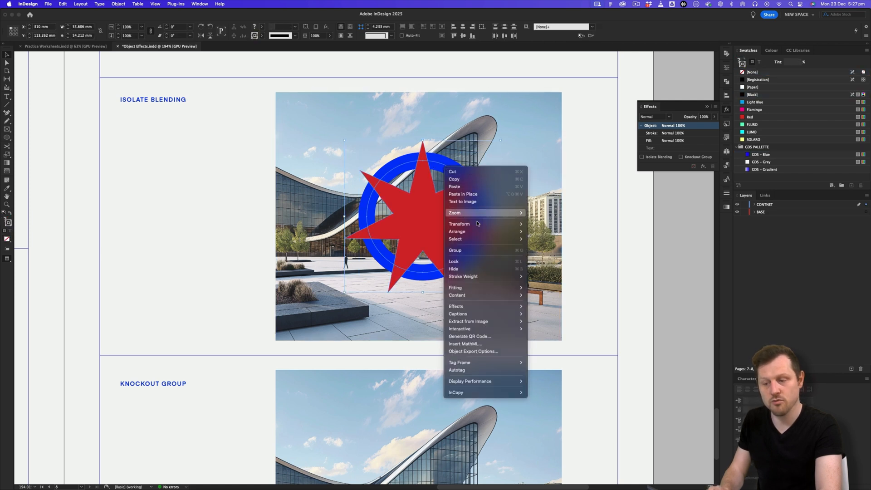
left_click(455, 251)
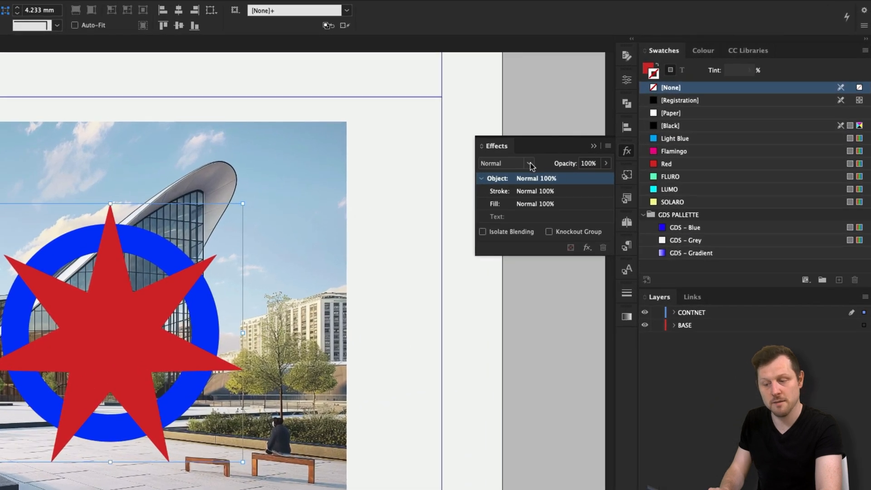
left_click(527, 162)
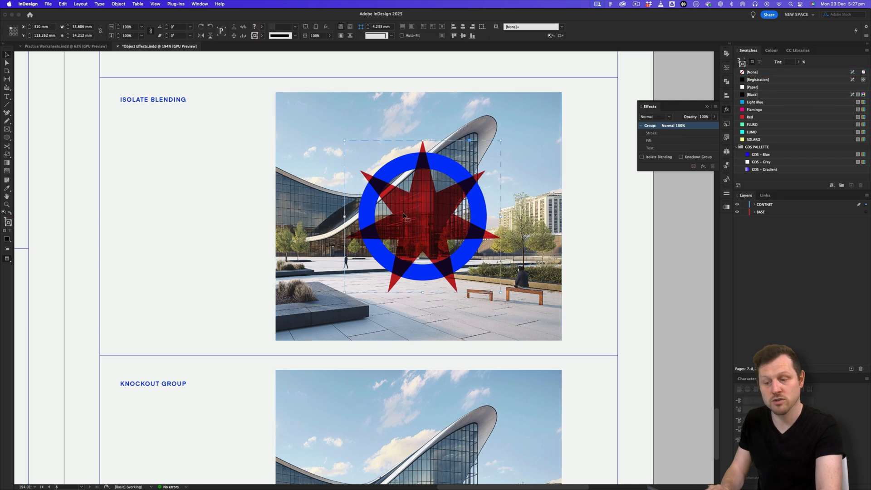
left_click(427, 208)
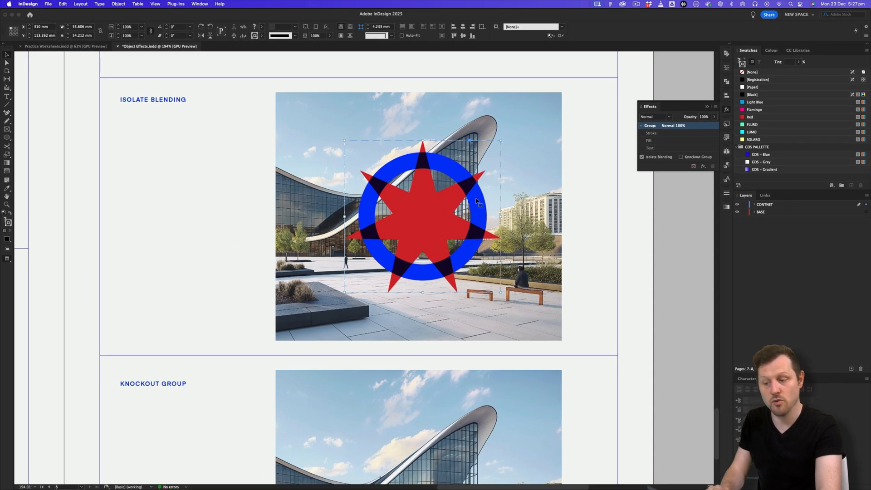
mouse_move(393, 149)
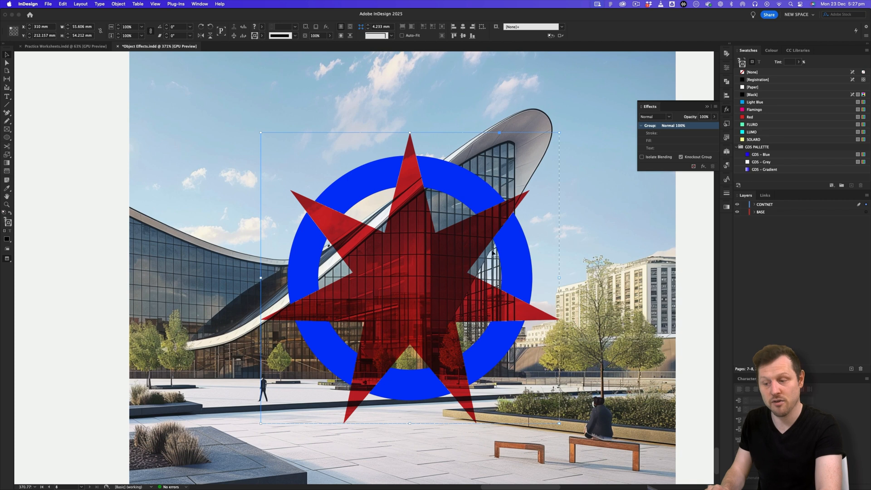
mouse_move(464, 194)
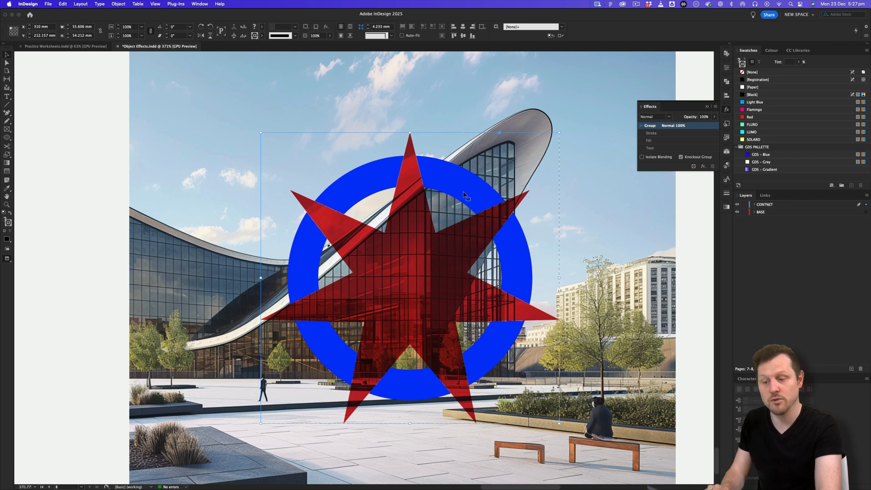